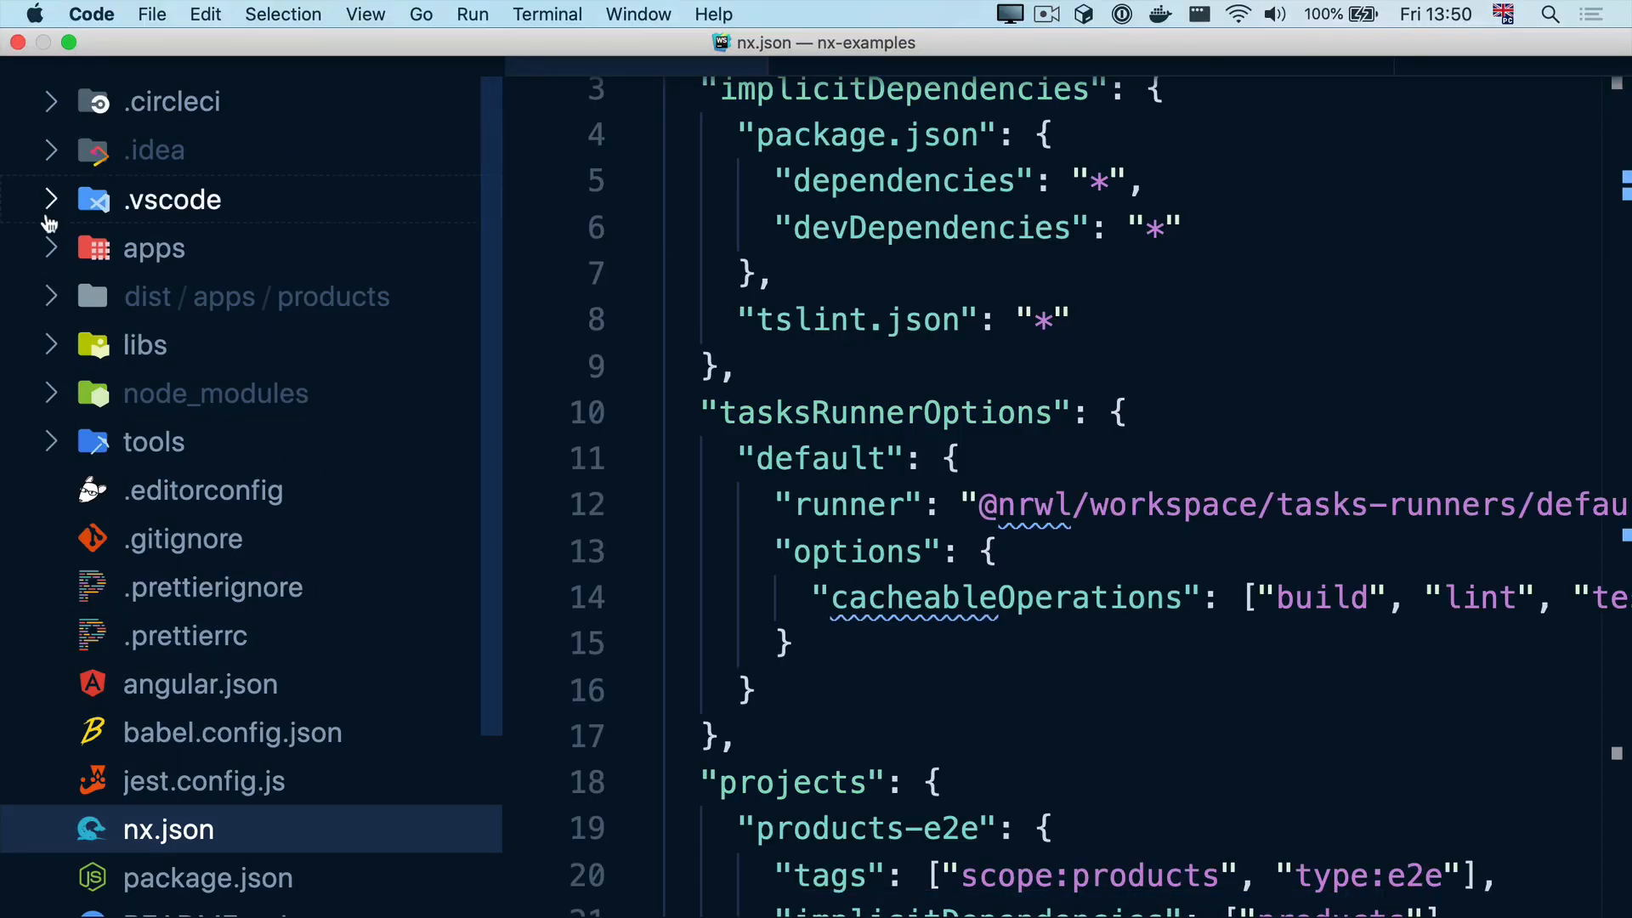
# Step: Expand the apps, libs, libs/products and shared folders in the Explorer
pyautogui.click(154, 247)
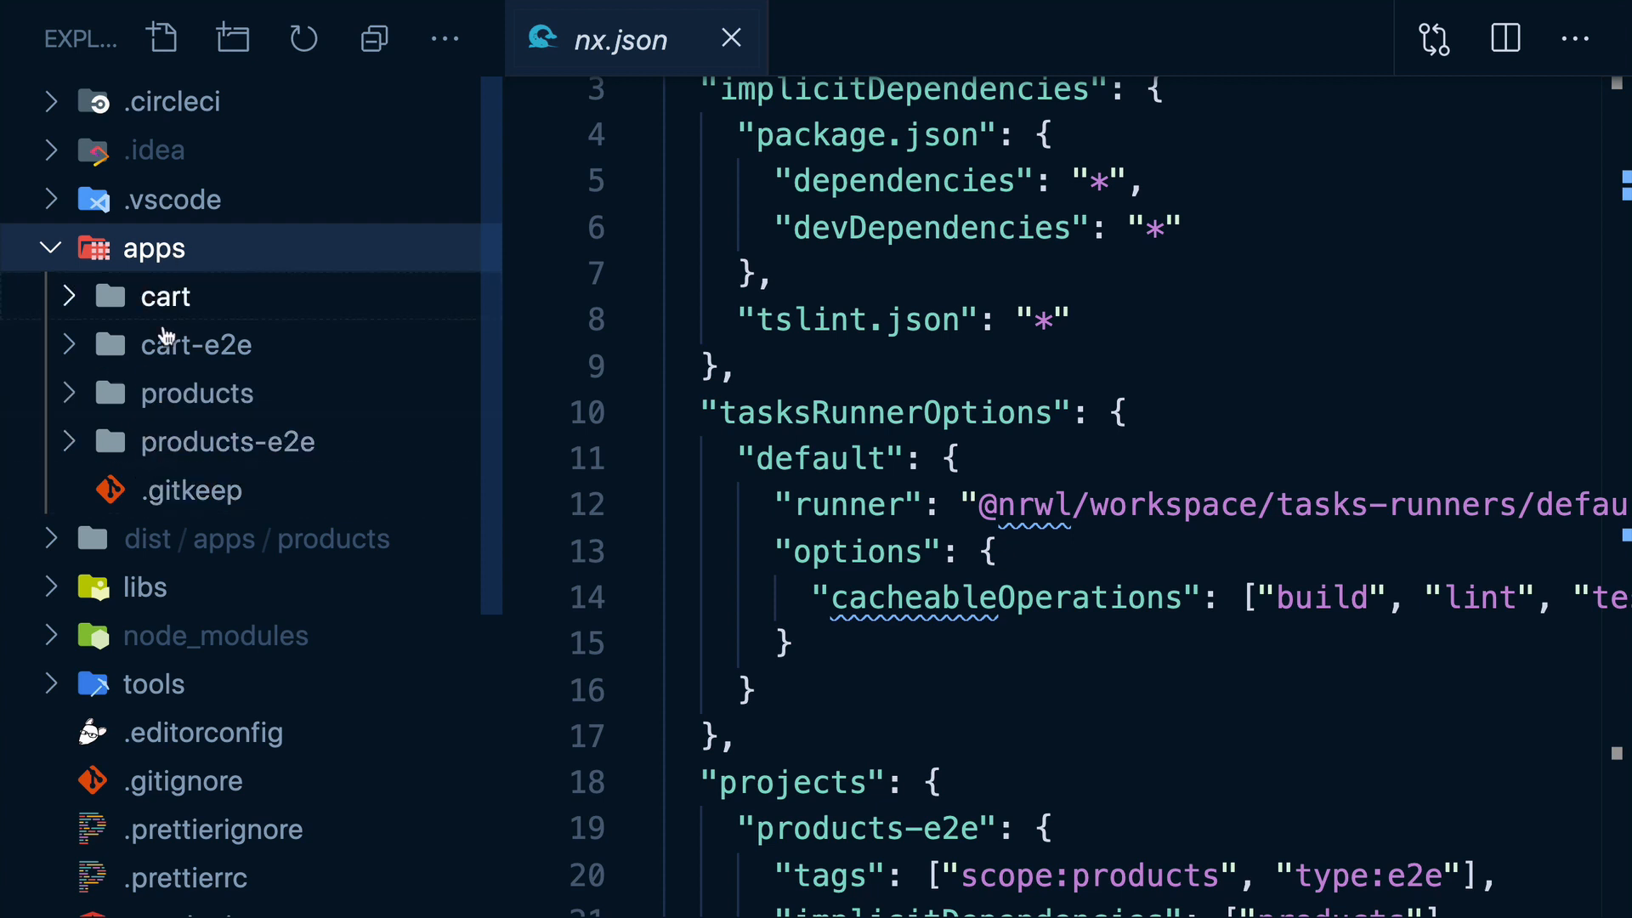
pyautogui.click(144, 585)
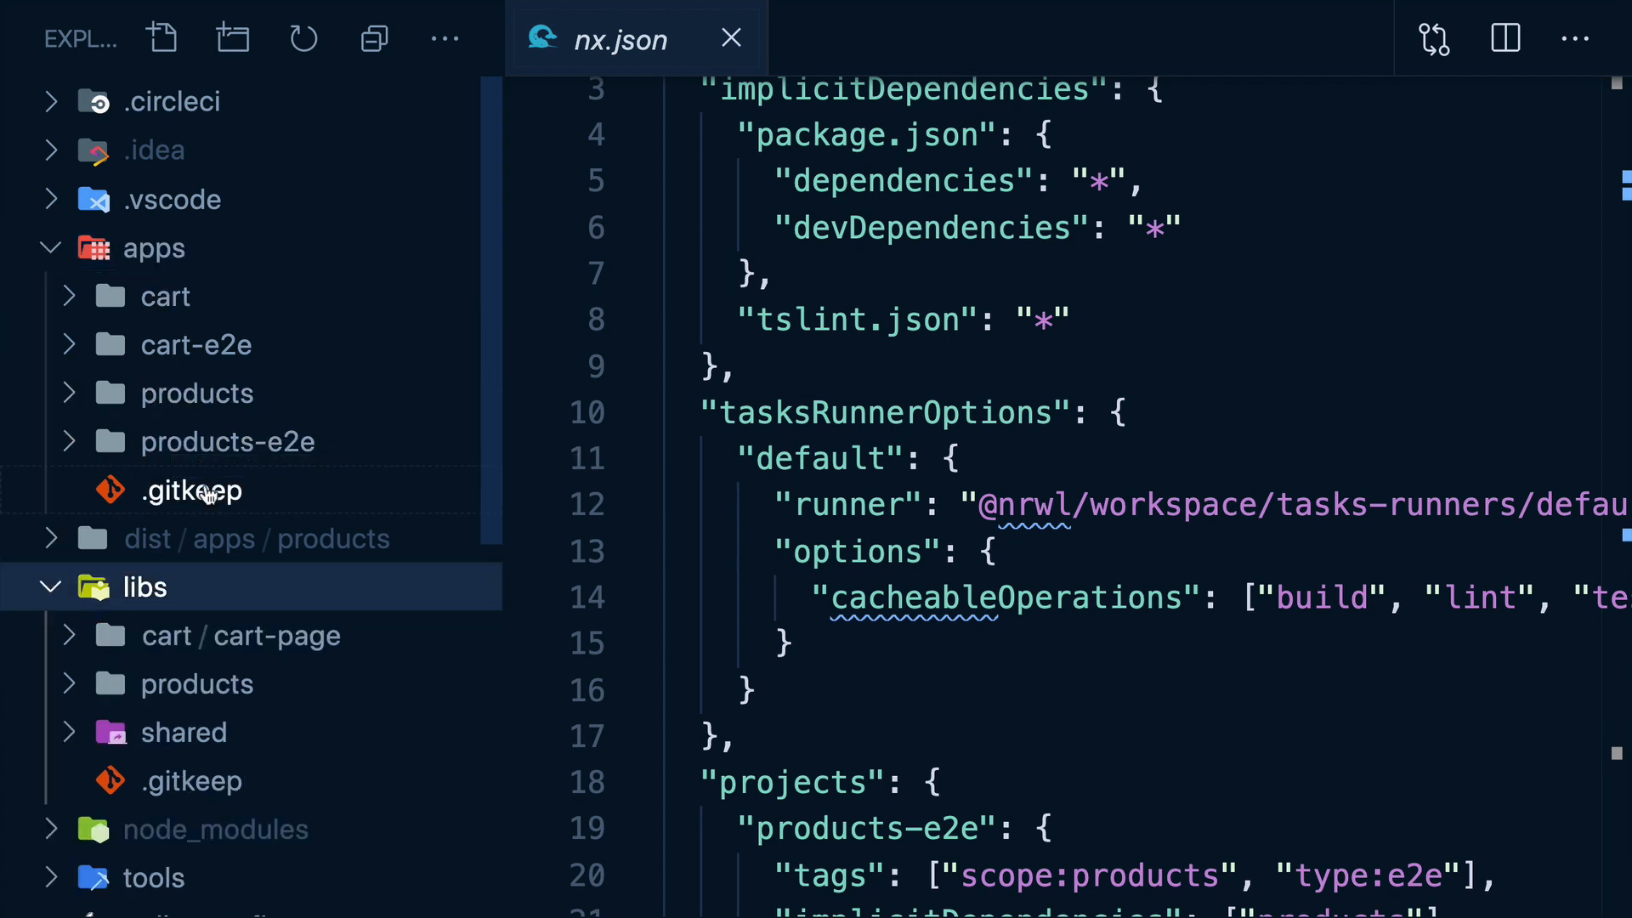
pyautogui.click(197, 683)
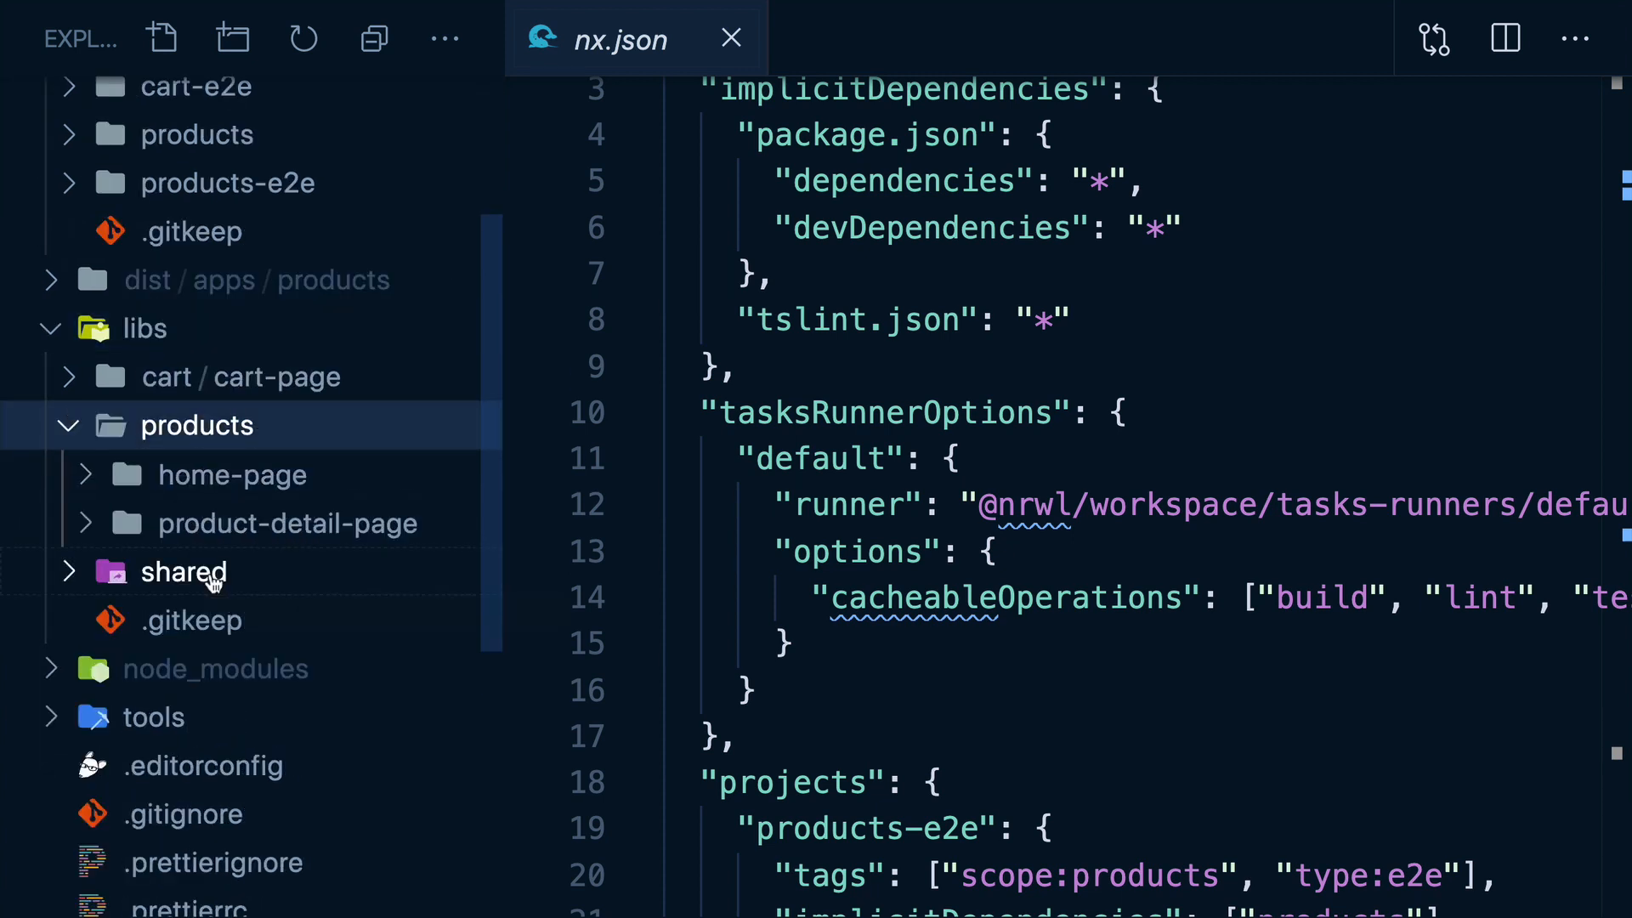
pyautogui.click(185, 571)
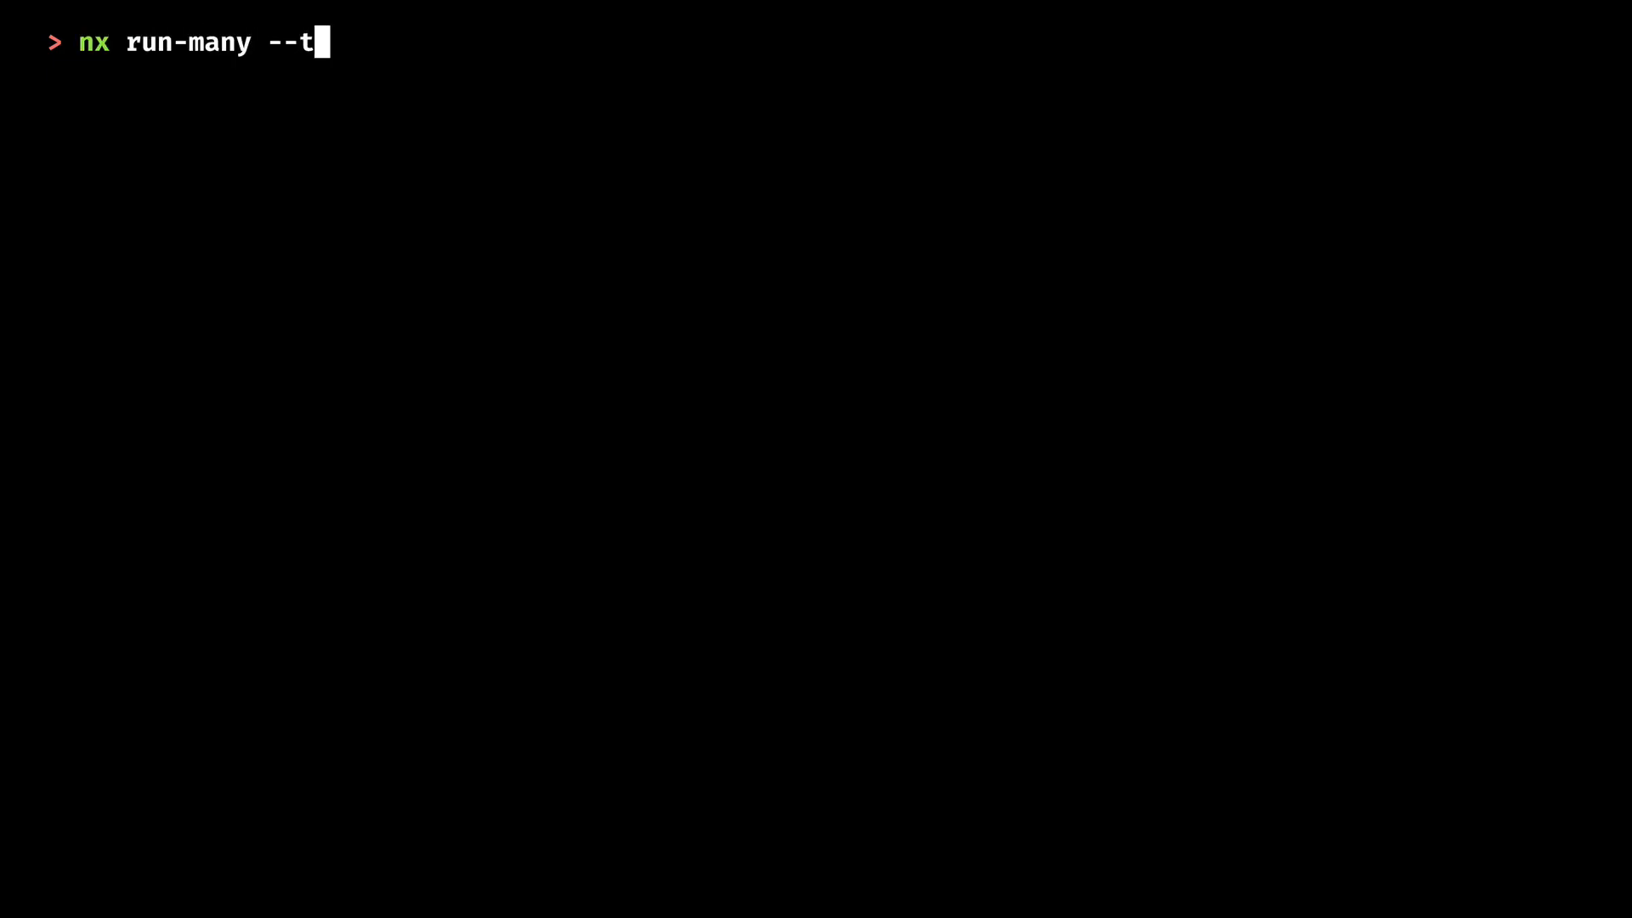
# Step: Run nx run-many --target=test --all and scroll the output to find shared-cart-state failing
pyautogui.write('arget=test')
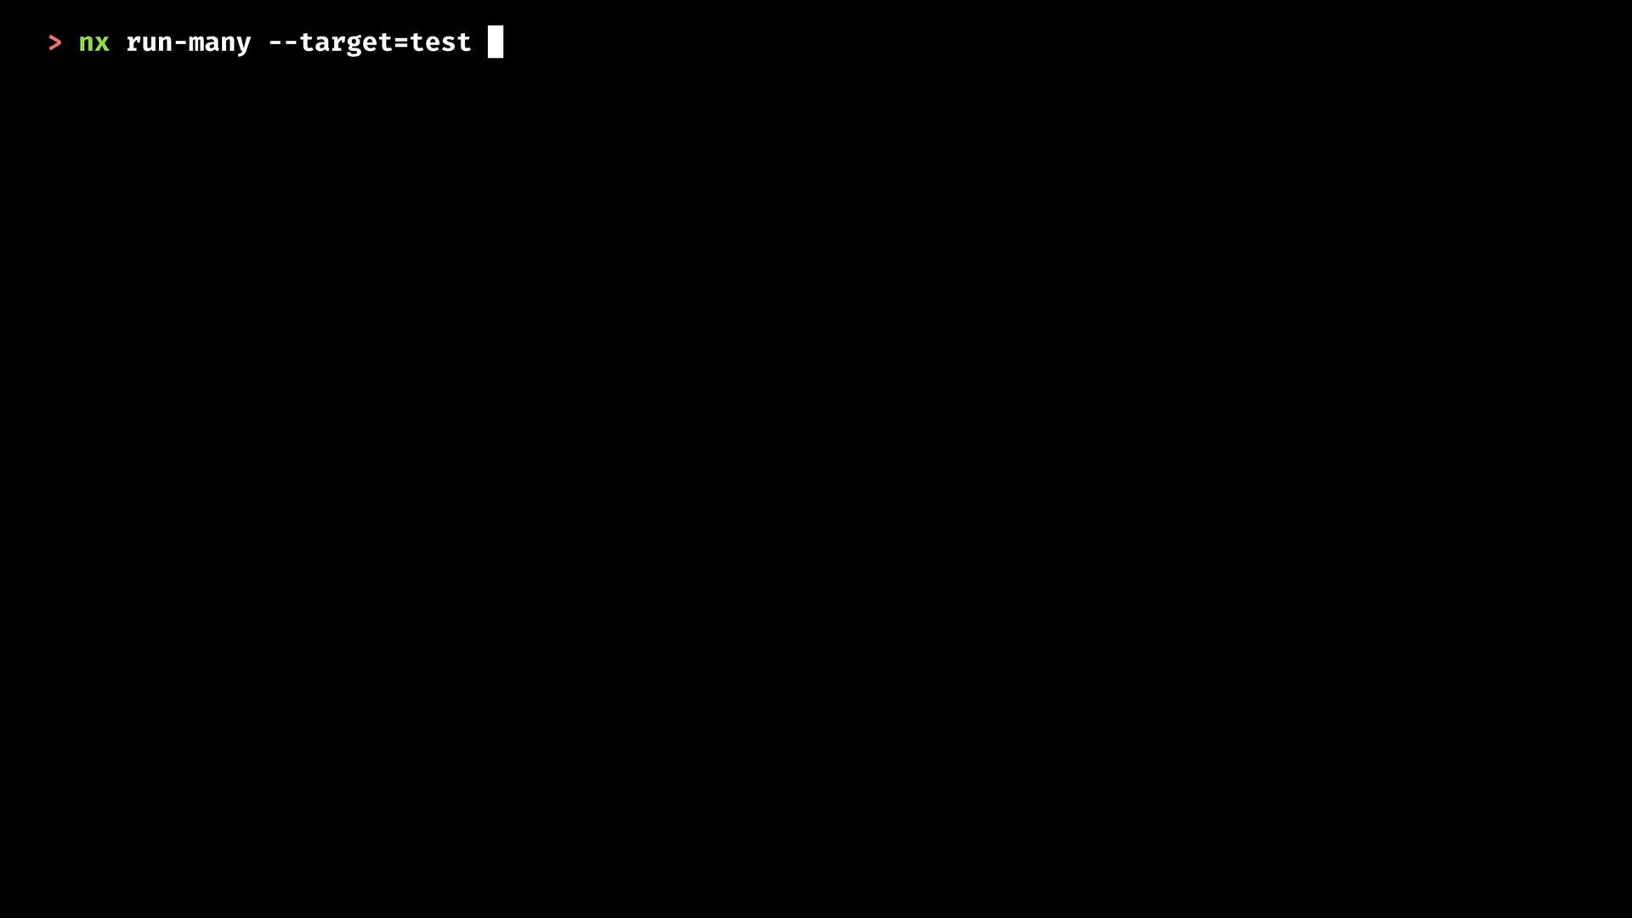
pyautogui.write('--all')
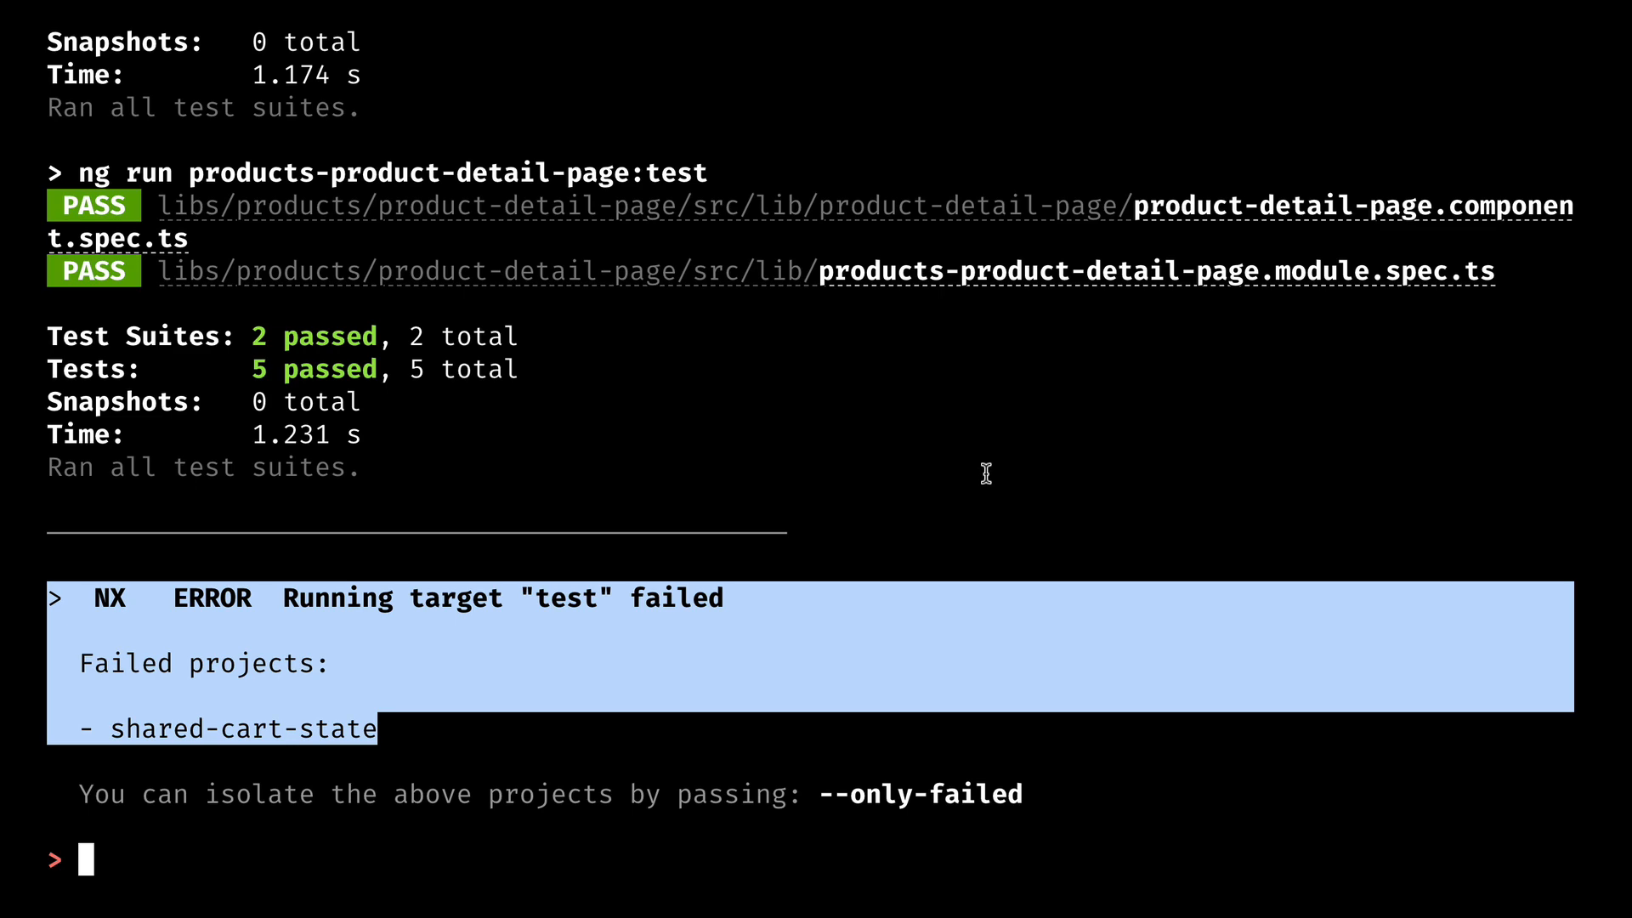
pyautogui.scroll(-3)
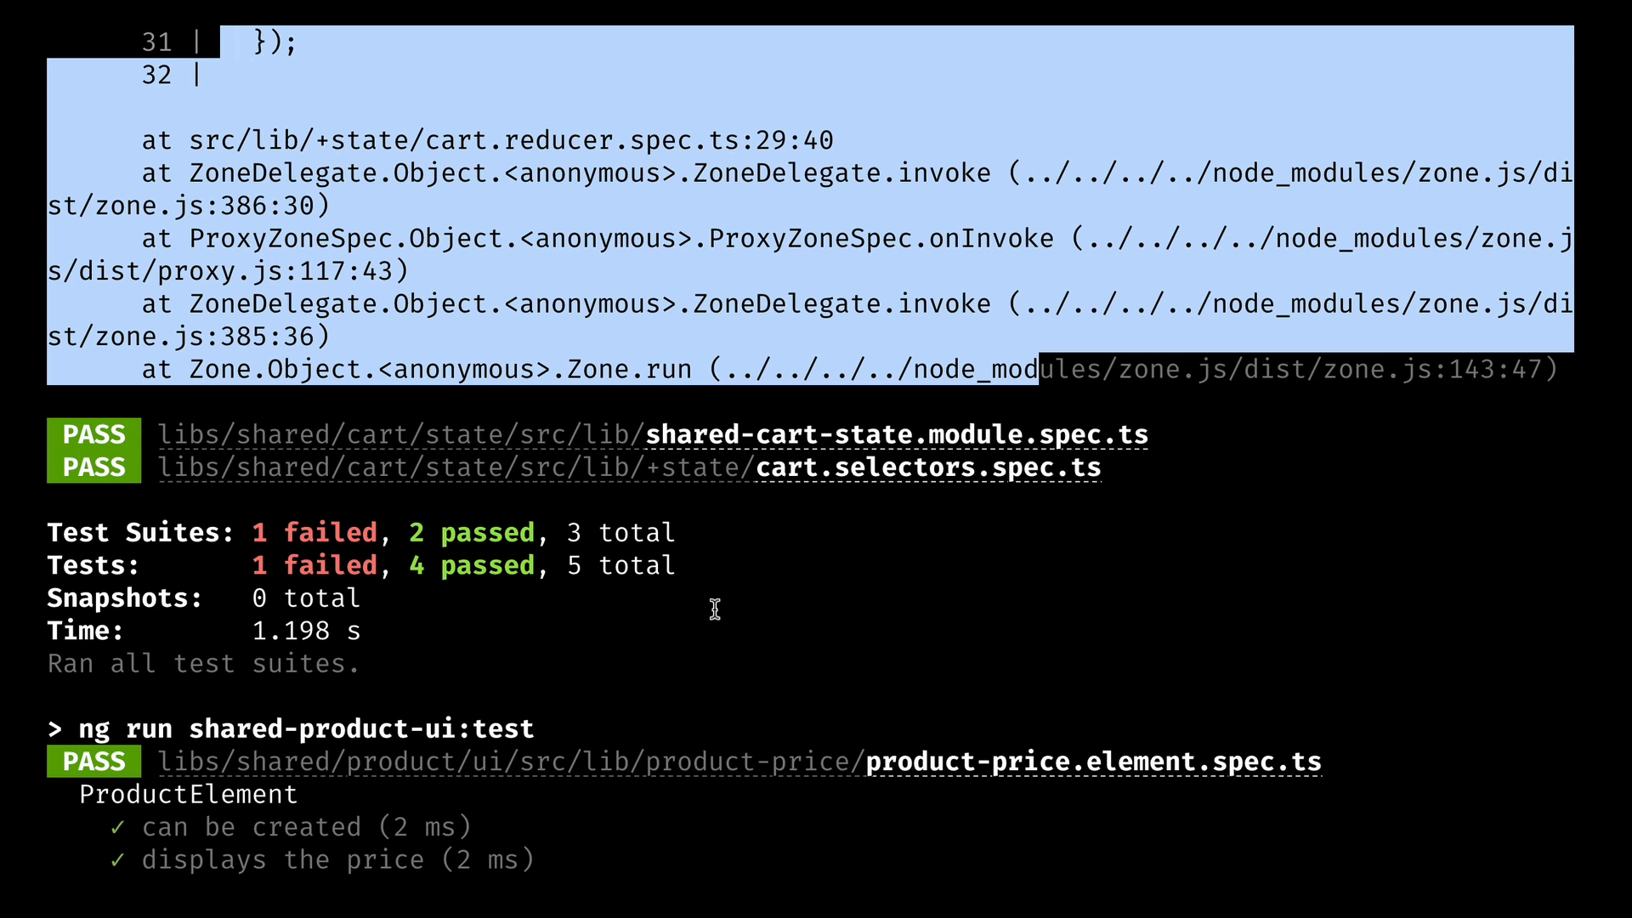
pyautogui.scroll(-3)
pyautogui.write('nx run-many --target=test --all')
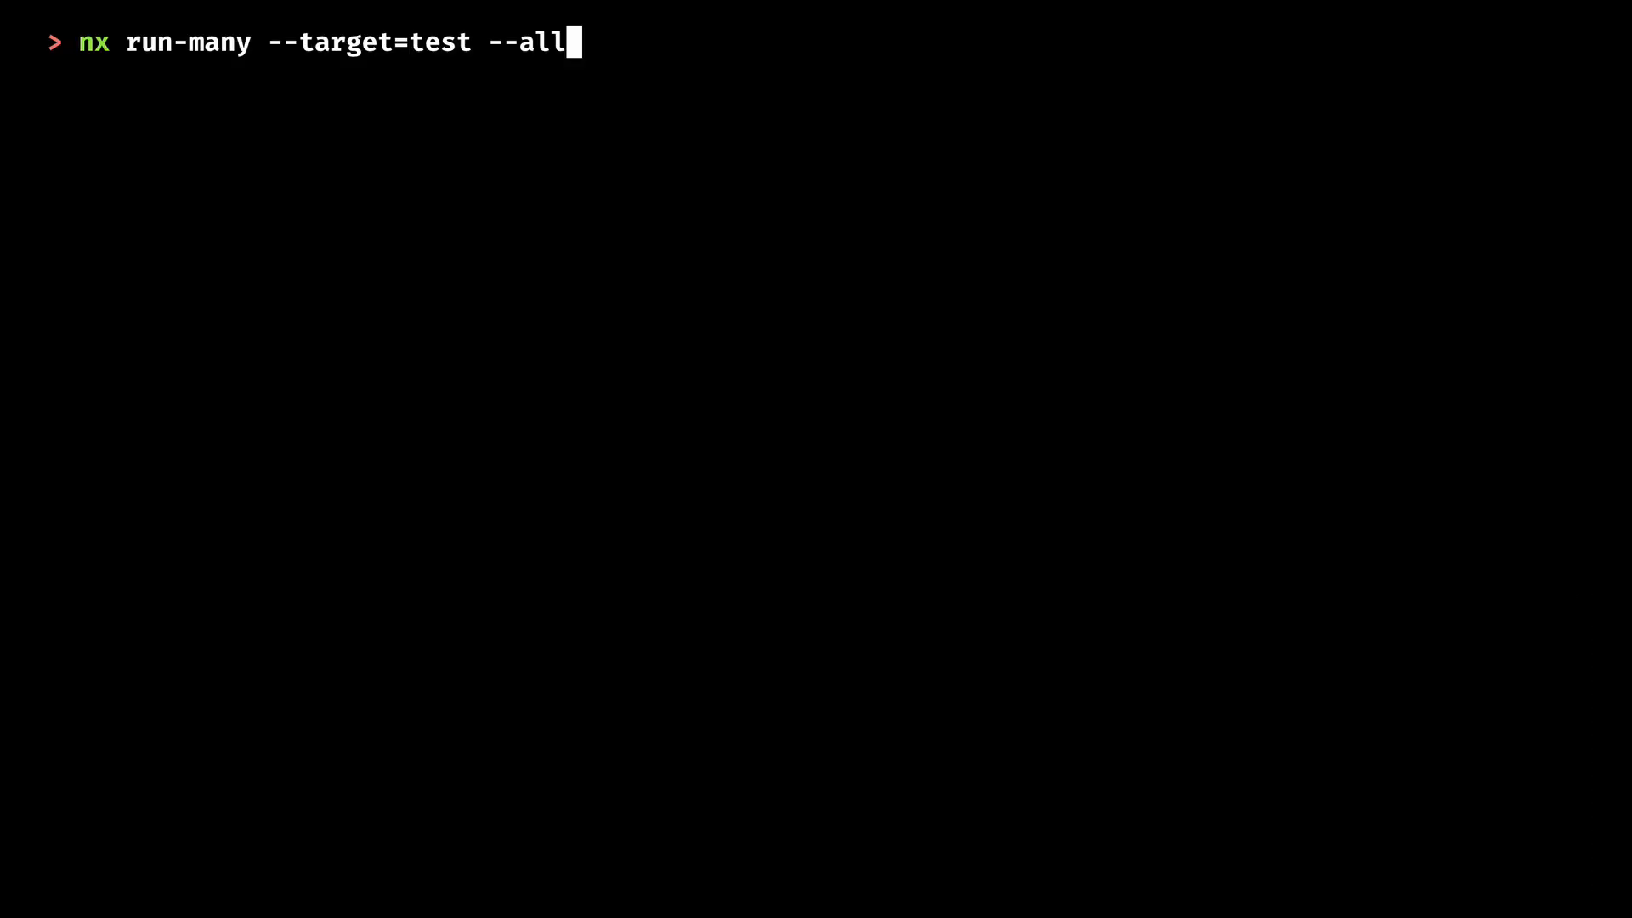
# Step: Rerun the test command with --scan and agree to connect the workspace to Nx Cloud
pyautogui.write('--s')
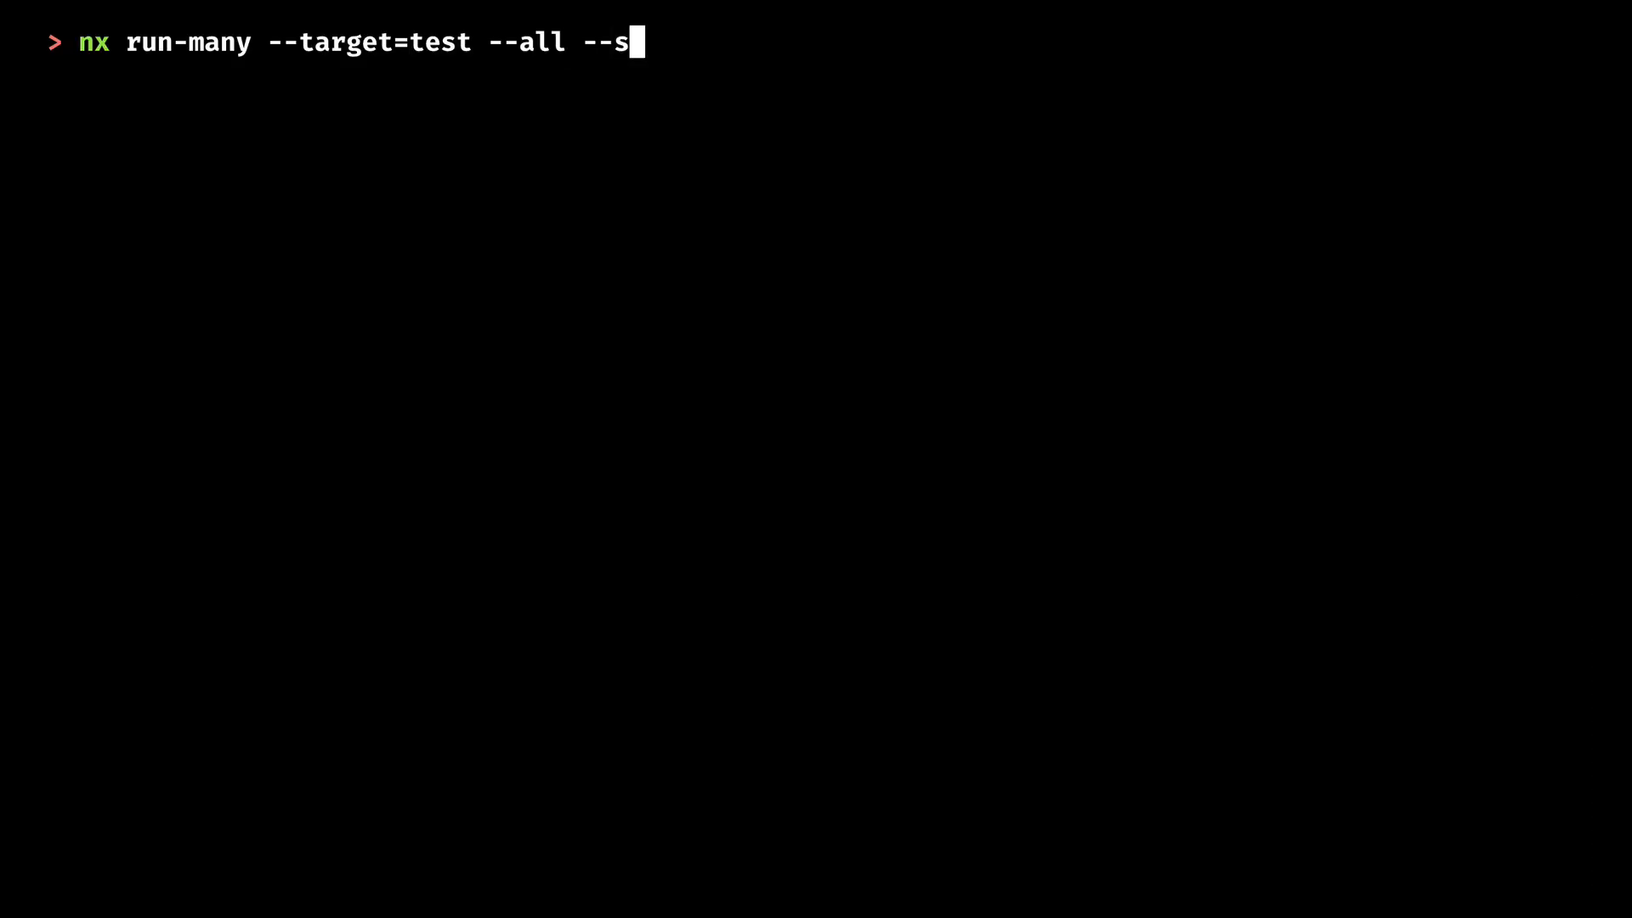
pyautogui.write('can')
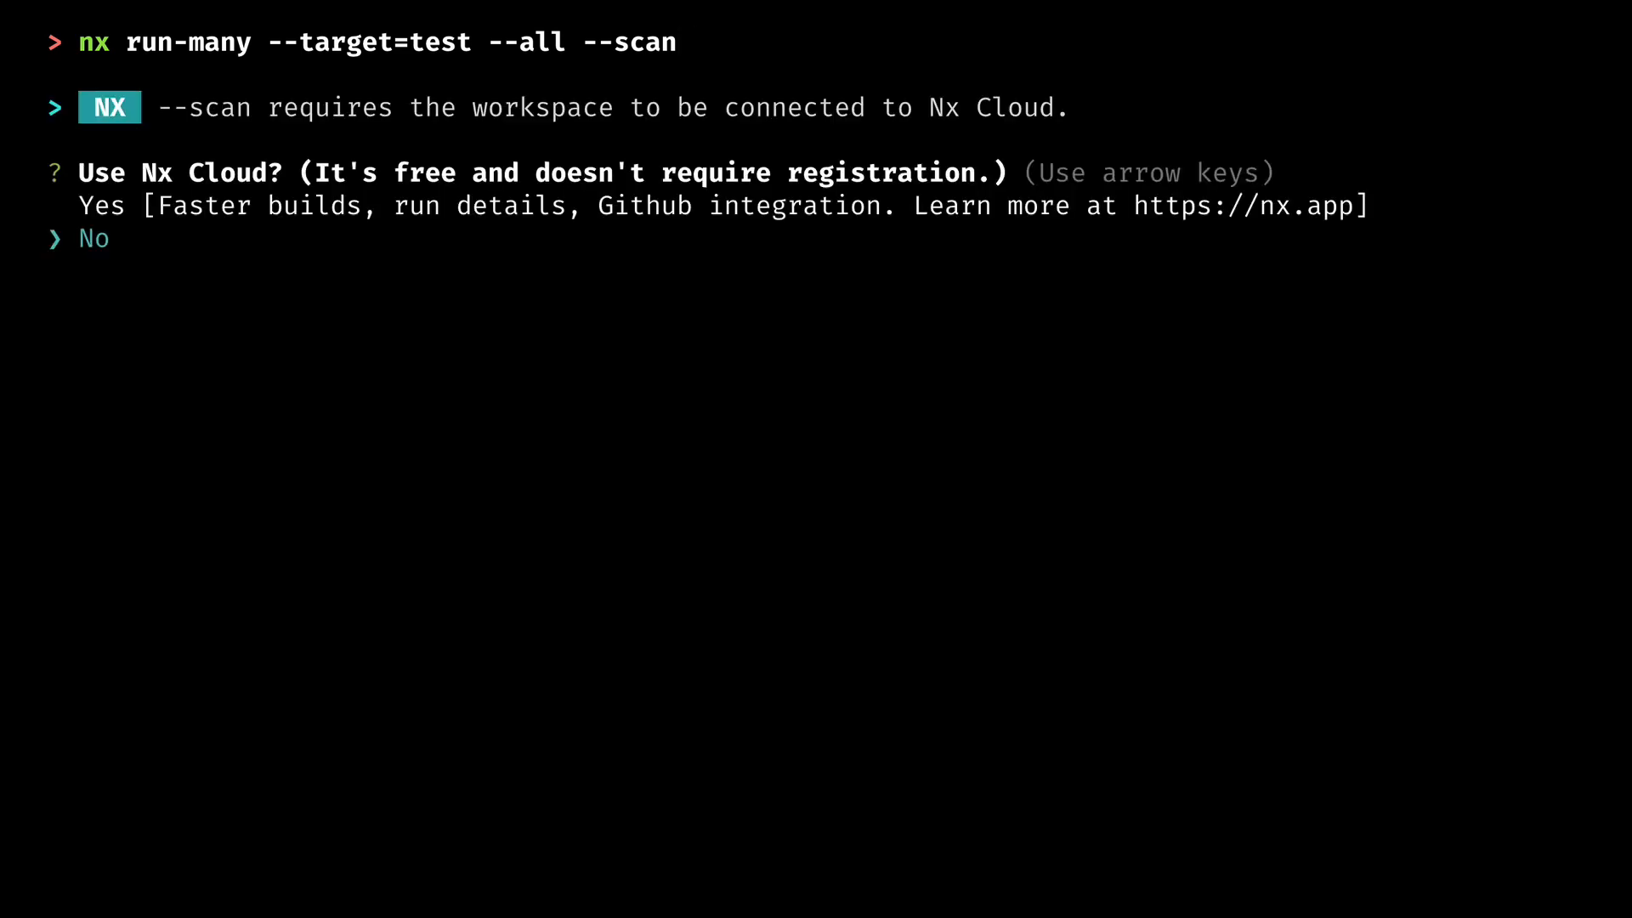
pyautogui.moveTo(315, 173); pyautogui.dragTo(487, 173)
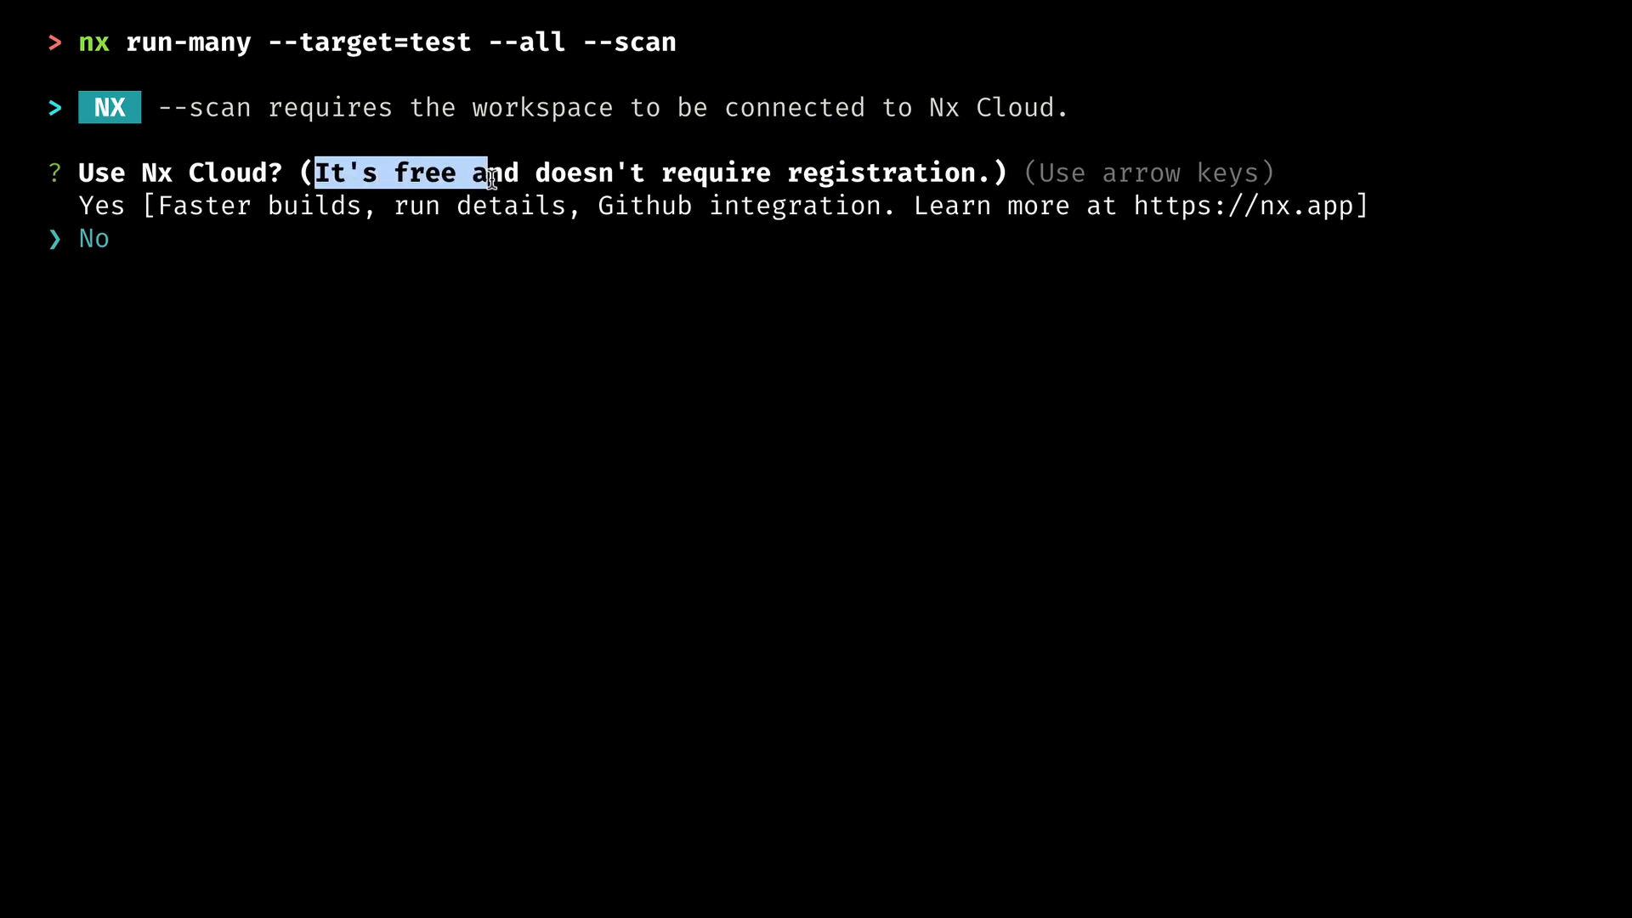
pyautogui.press('up')
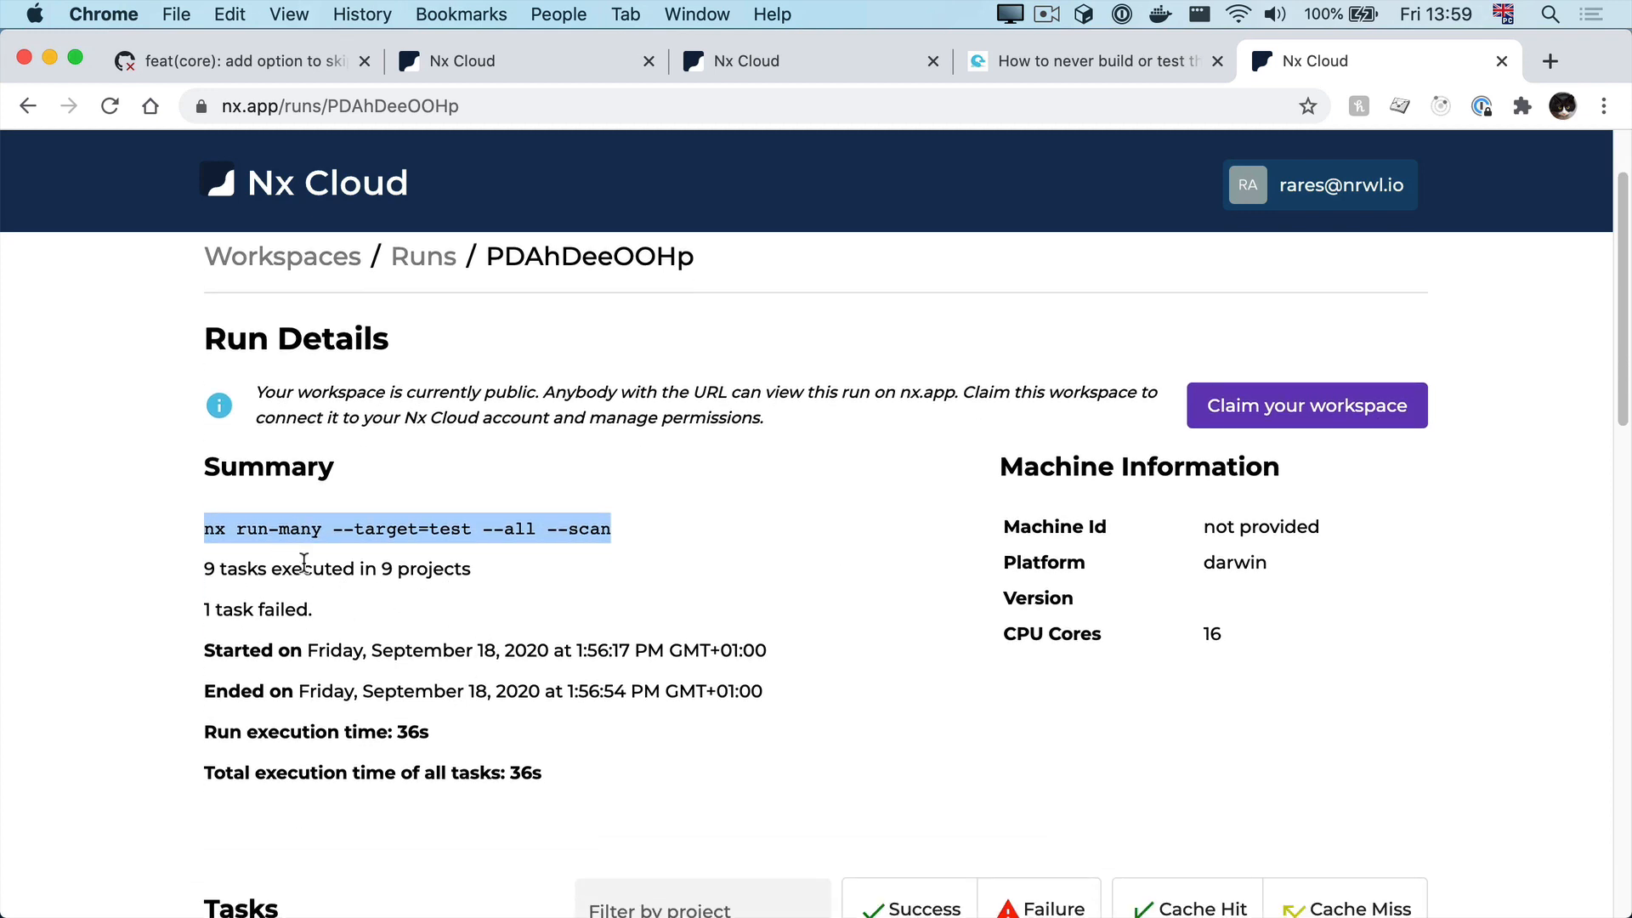
# Step: Highlight the run's command in the Summary and scroll to the failed shared-cart-state task
pyautogui.doubleClick(423, 569)
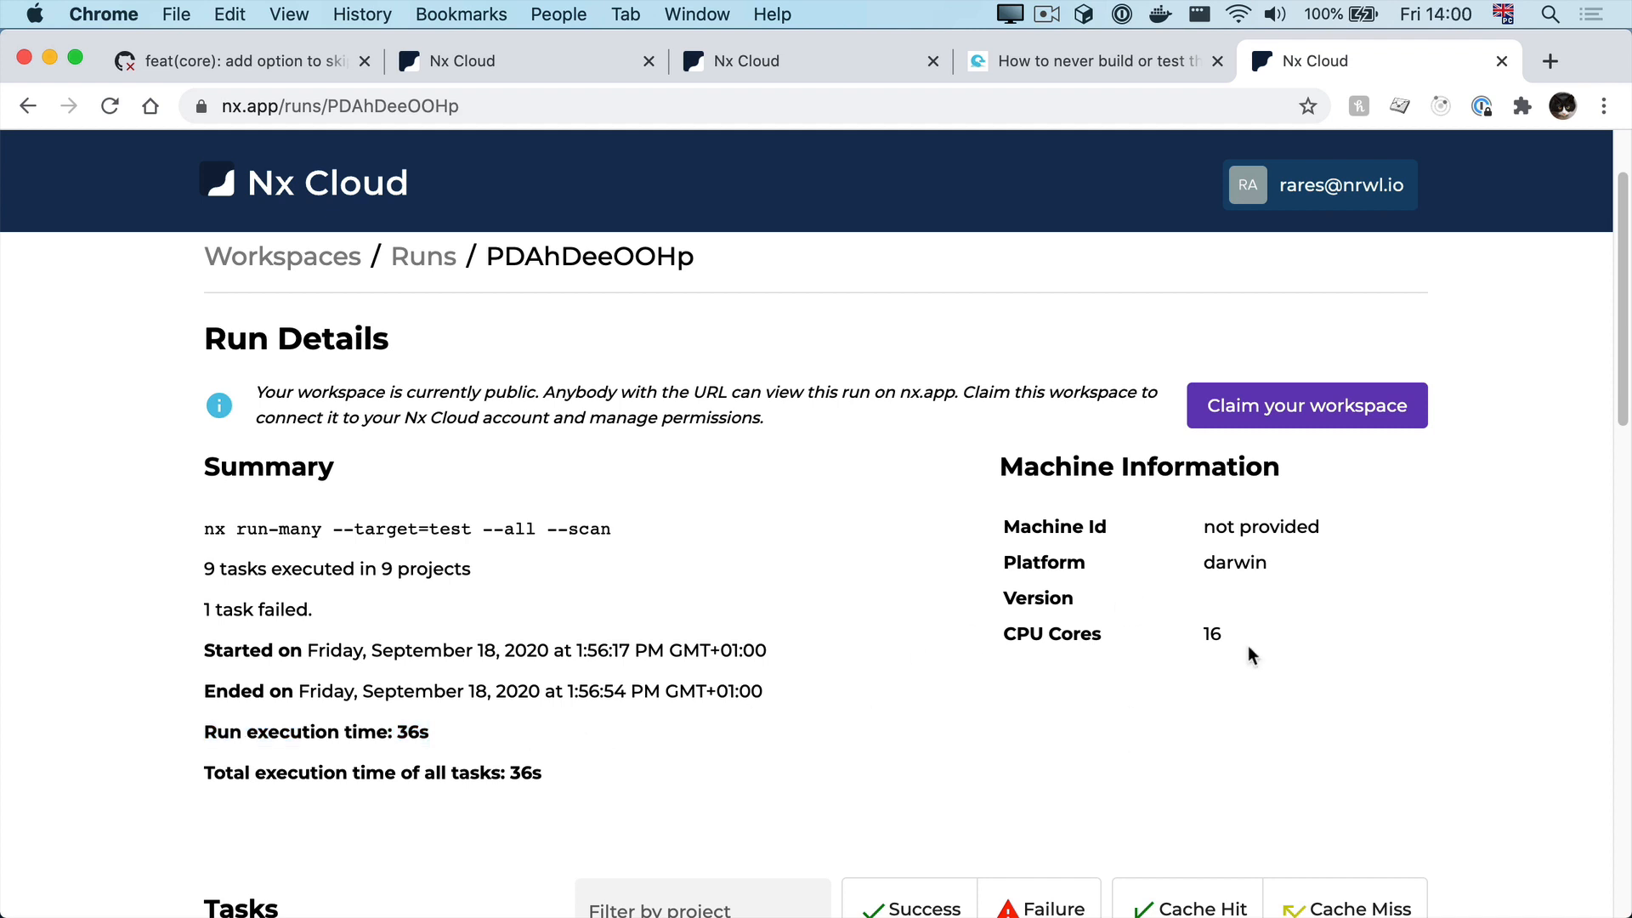
pyautogui.moveTo(1000, 464)
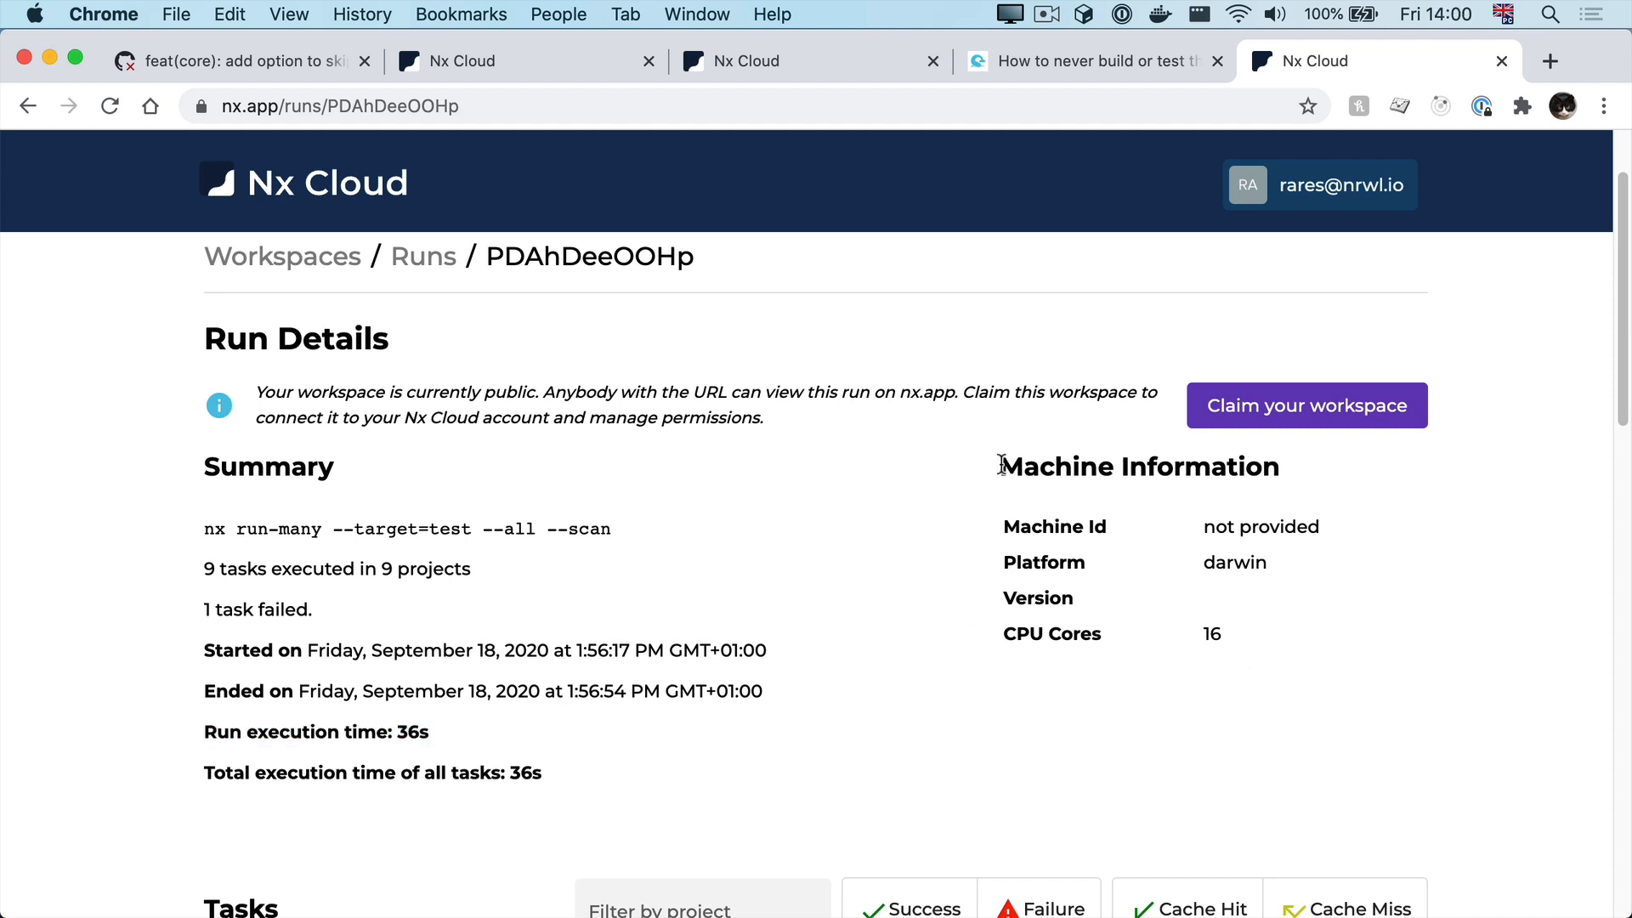
pyautogui.moveTo(997, 465); pyautogui.dragTo(1213, 635)
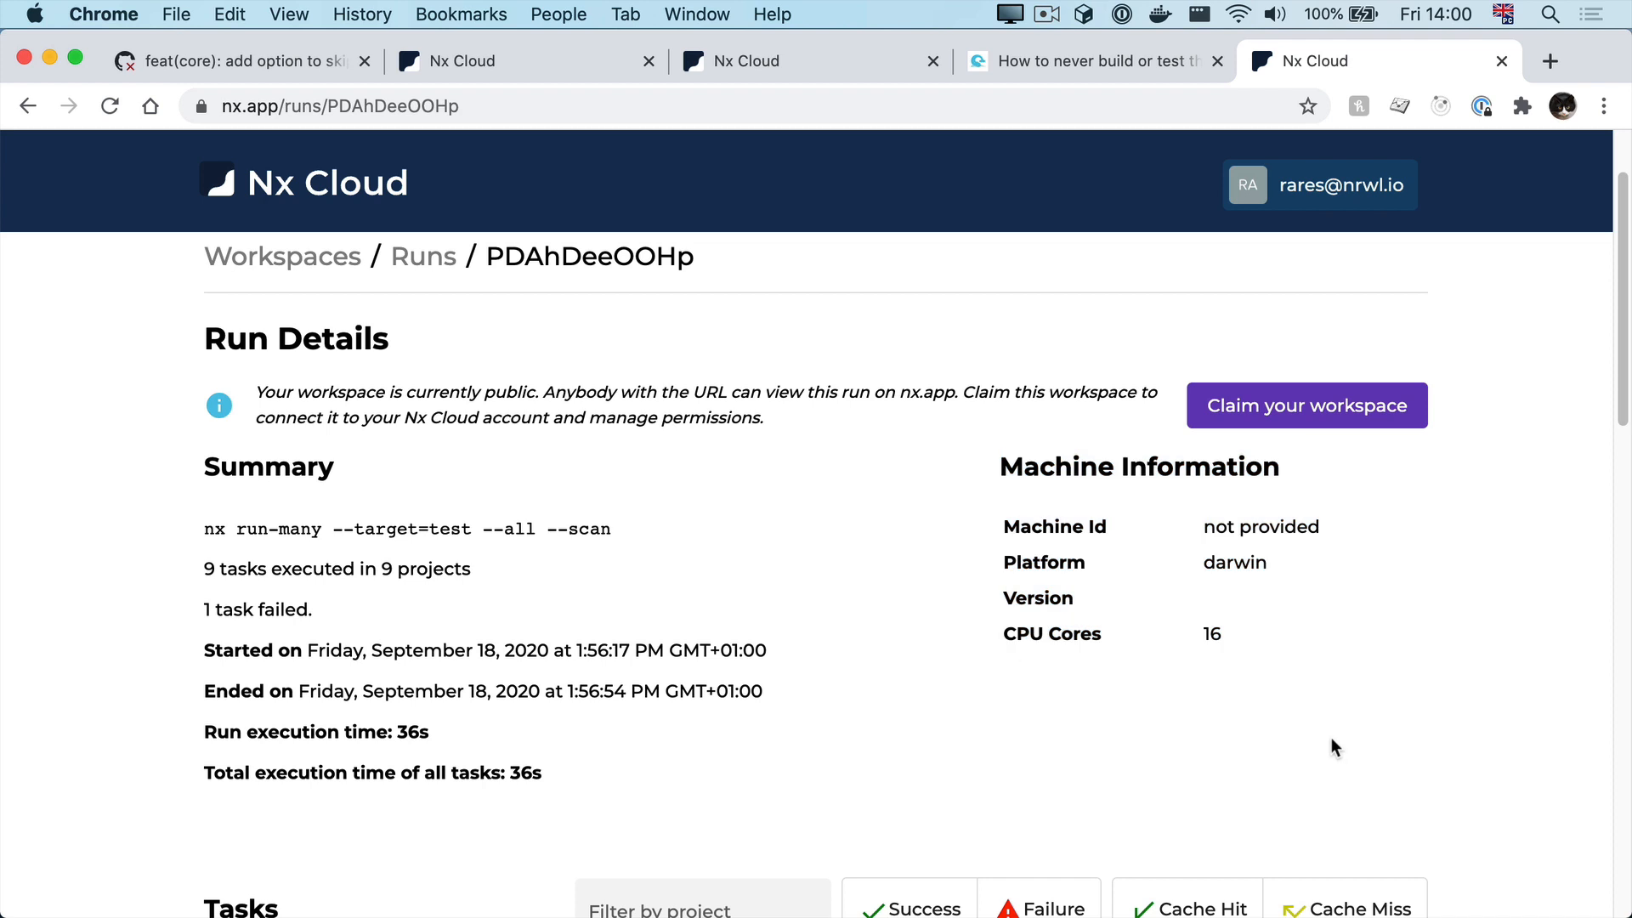
pyautogui.scroll(-3)
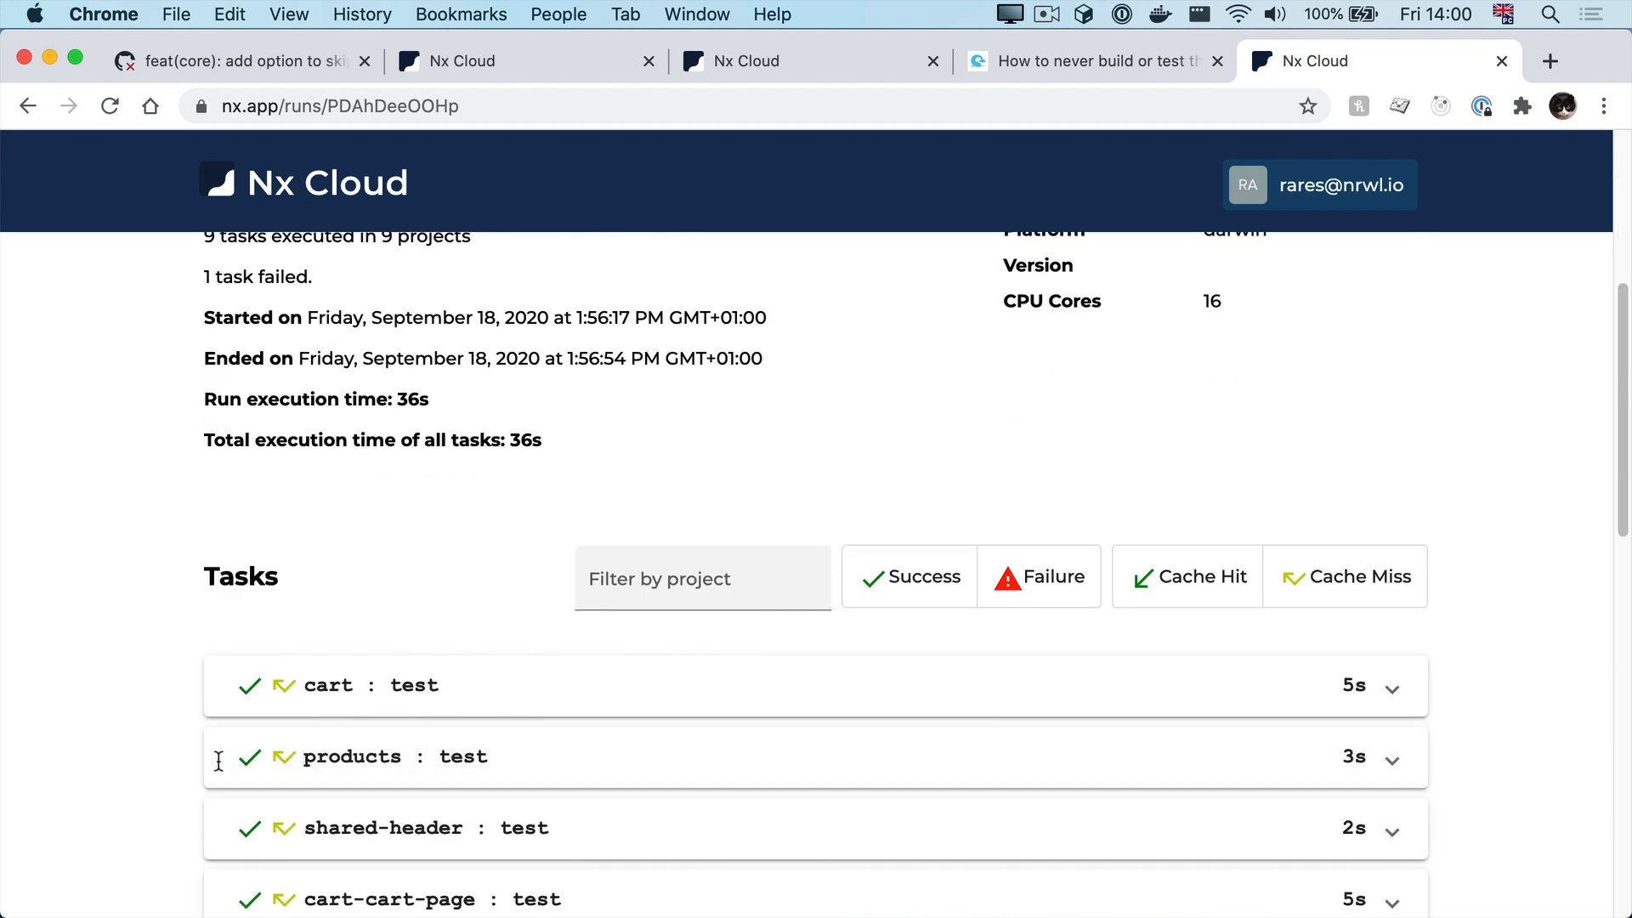
pyautogui.scroll(-3)
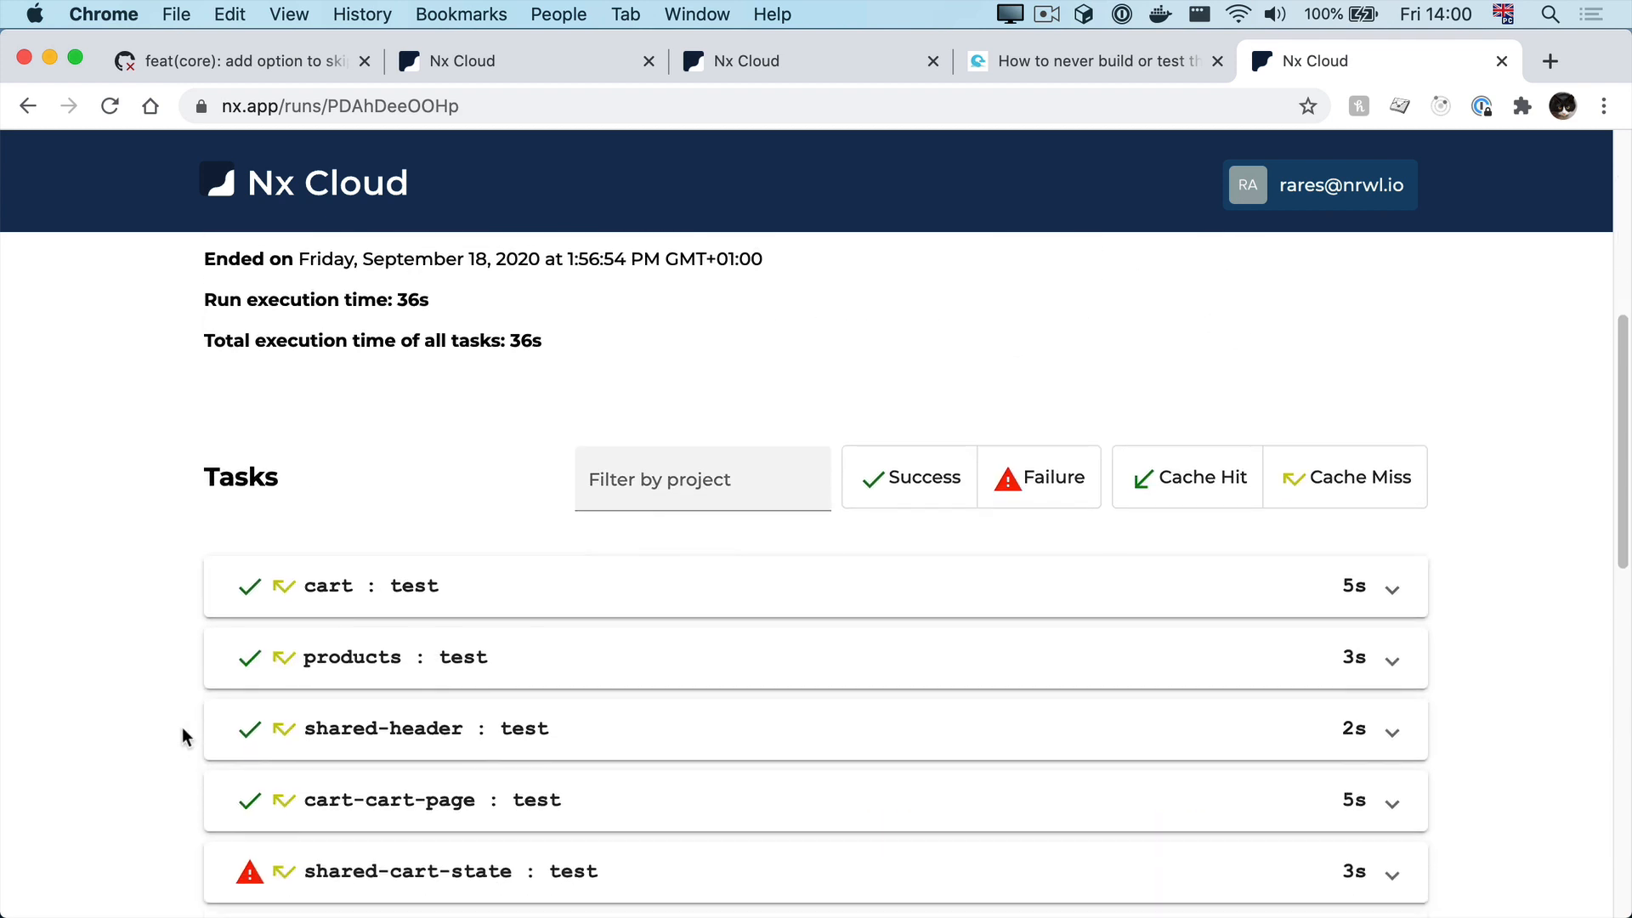
pyautogui.scroll(-3)
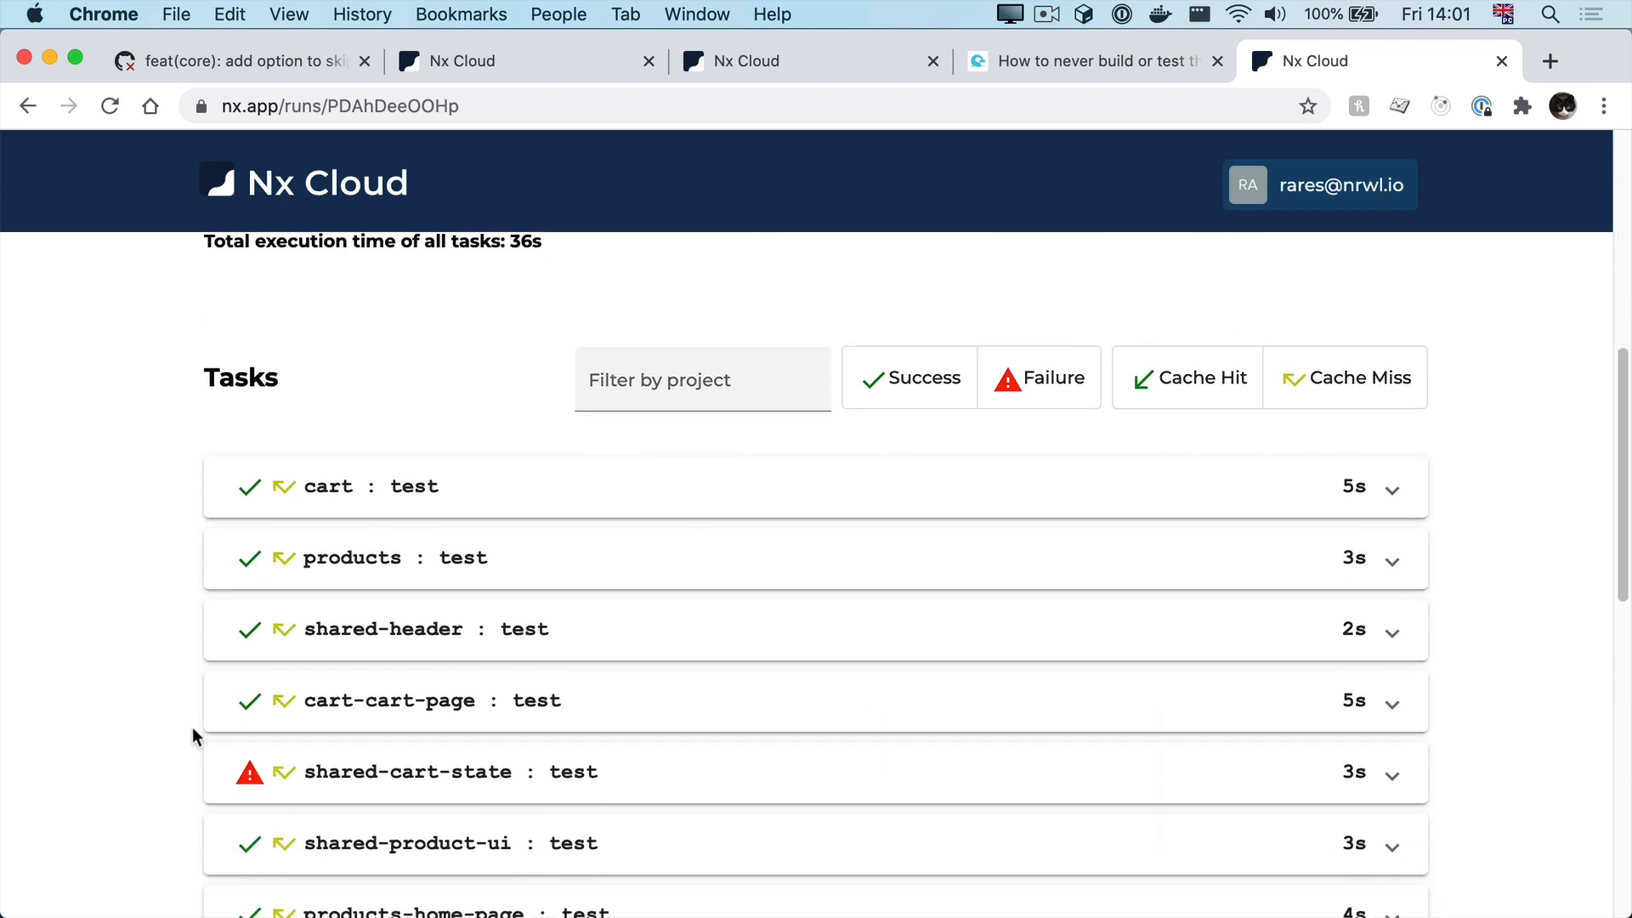
pyautogui.scroll(-3)
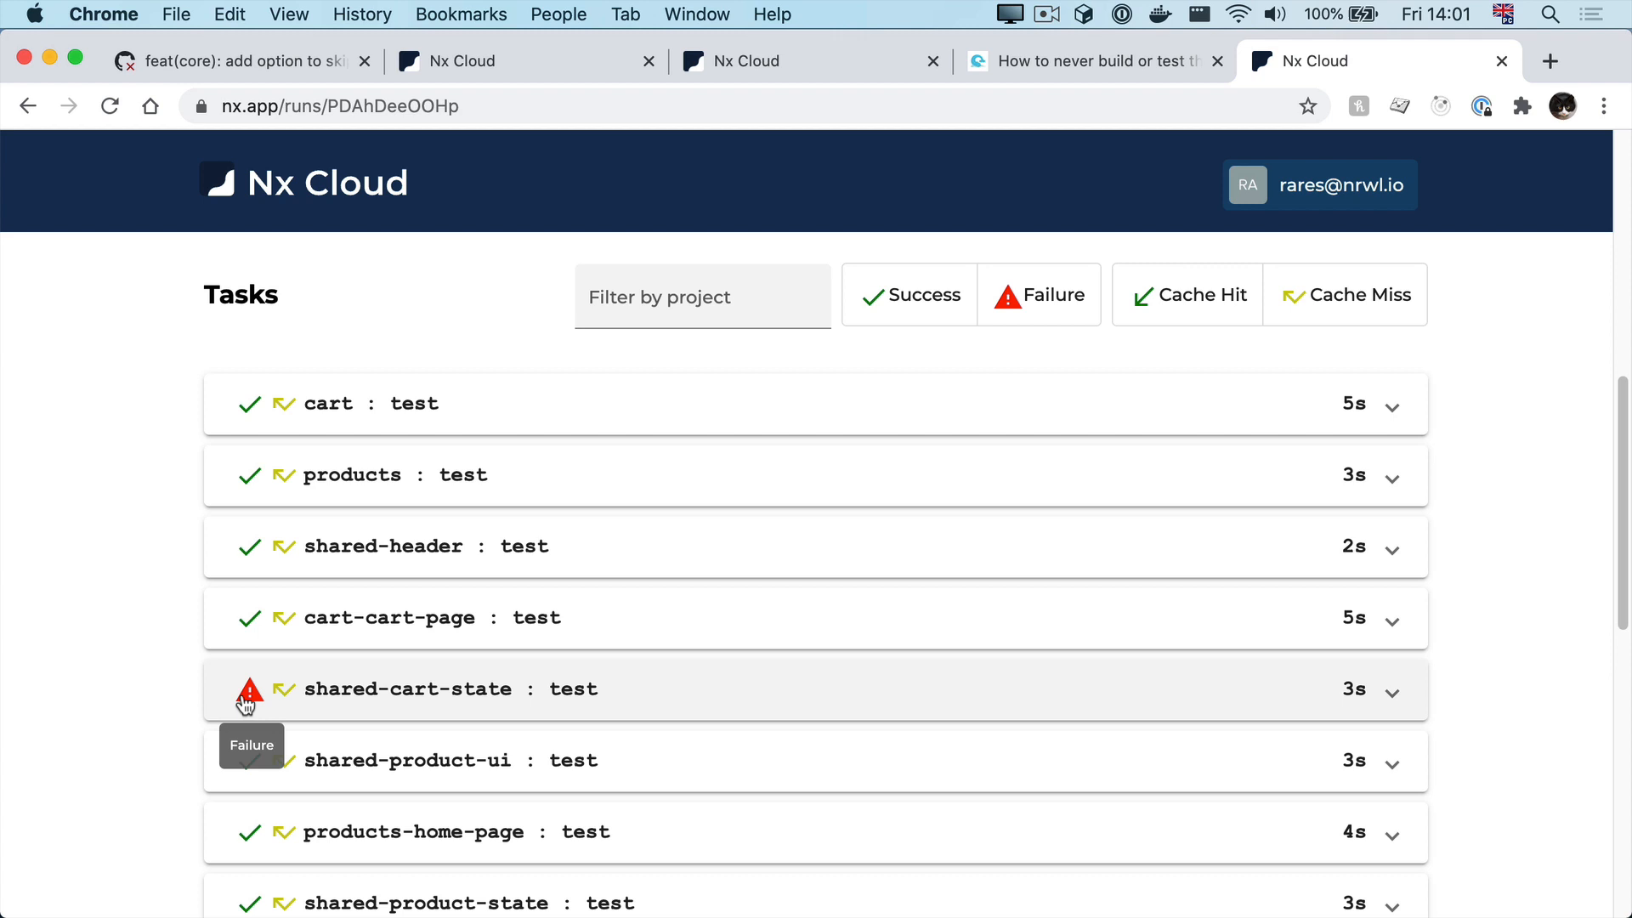
pyautogui.scroll(-3)
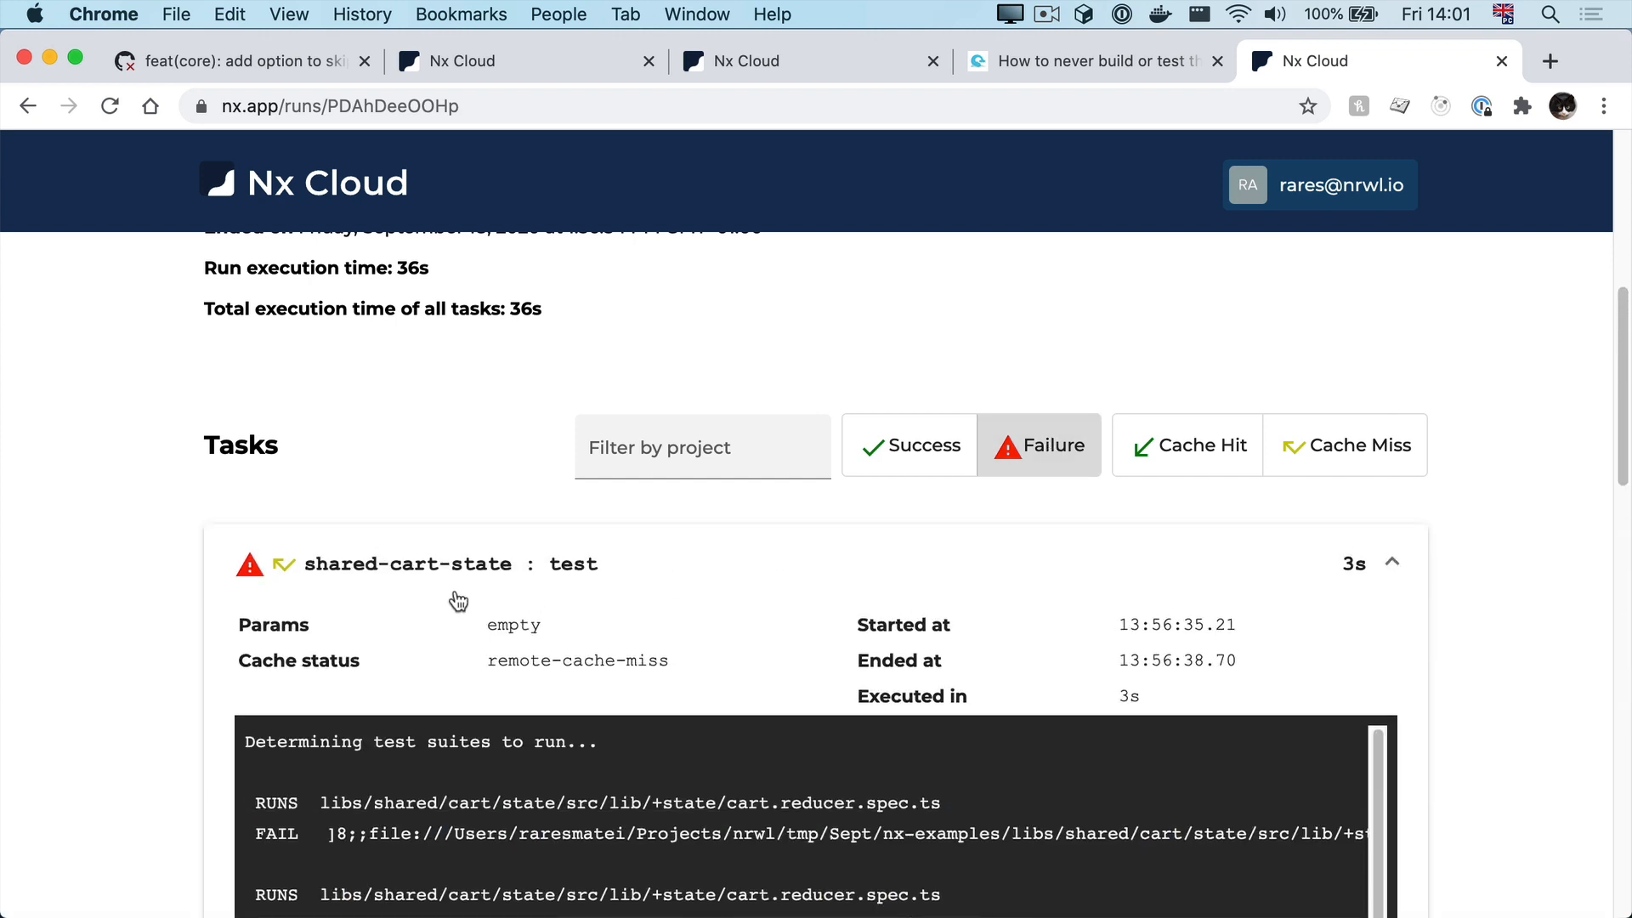
# Step: Scroll through the failing shared-cart-state test log
pyautogui.scroll(-3)
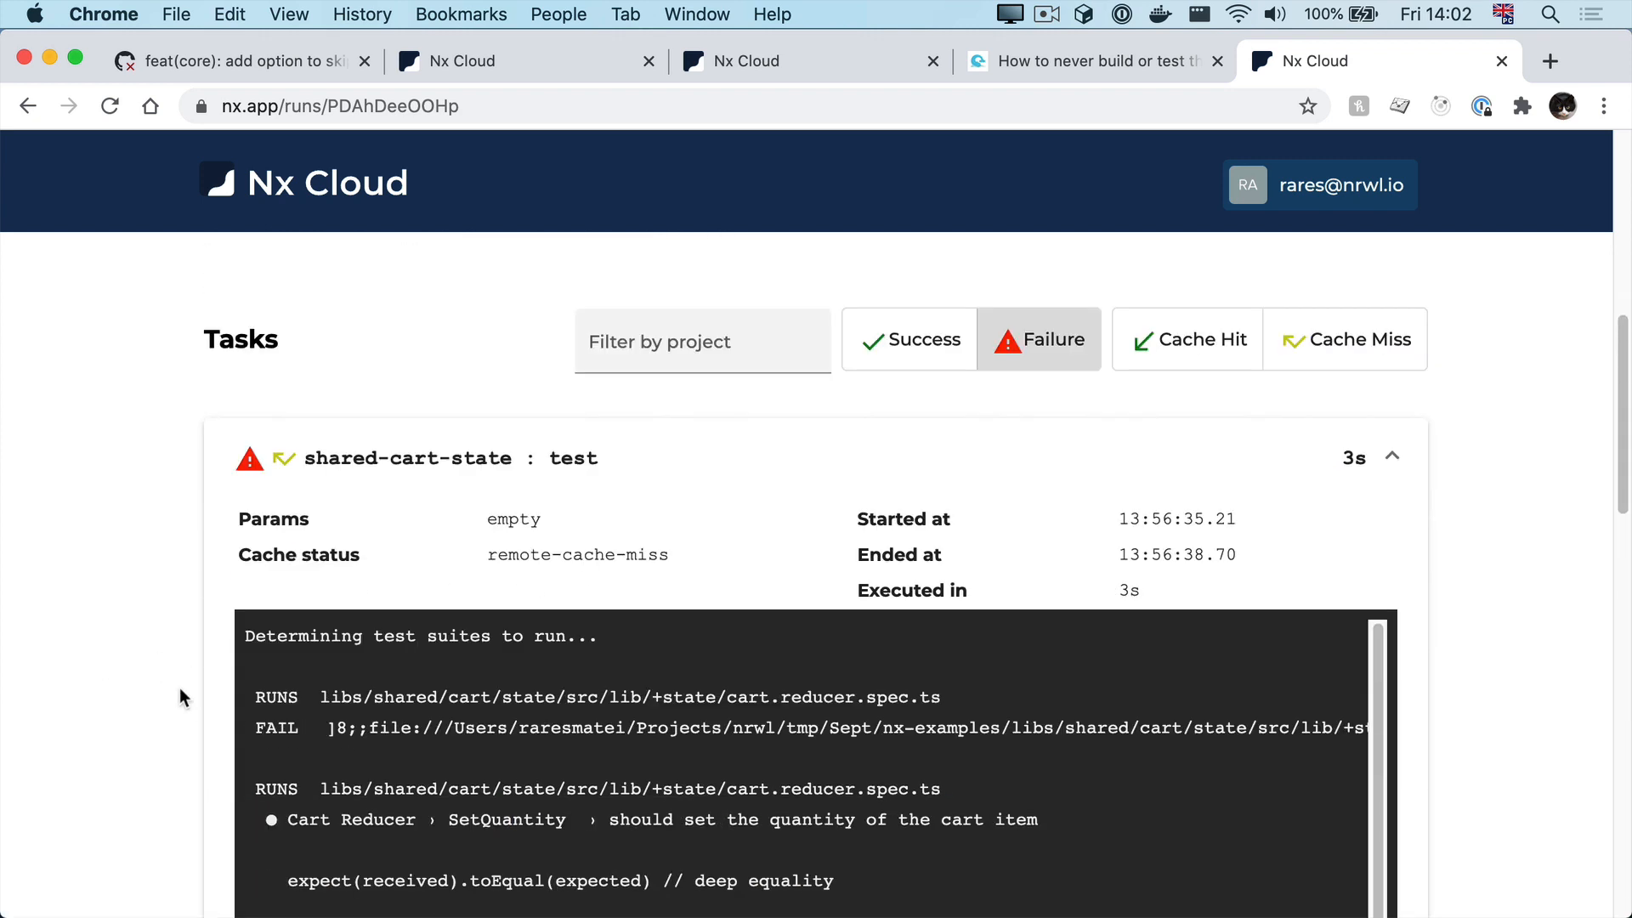
pyautogui.scroll(-3)
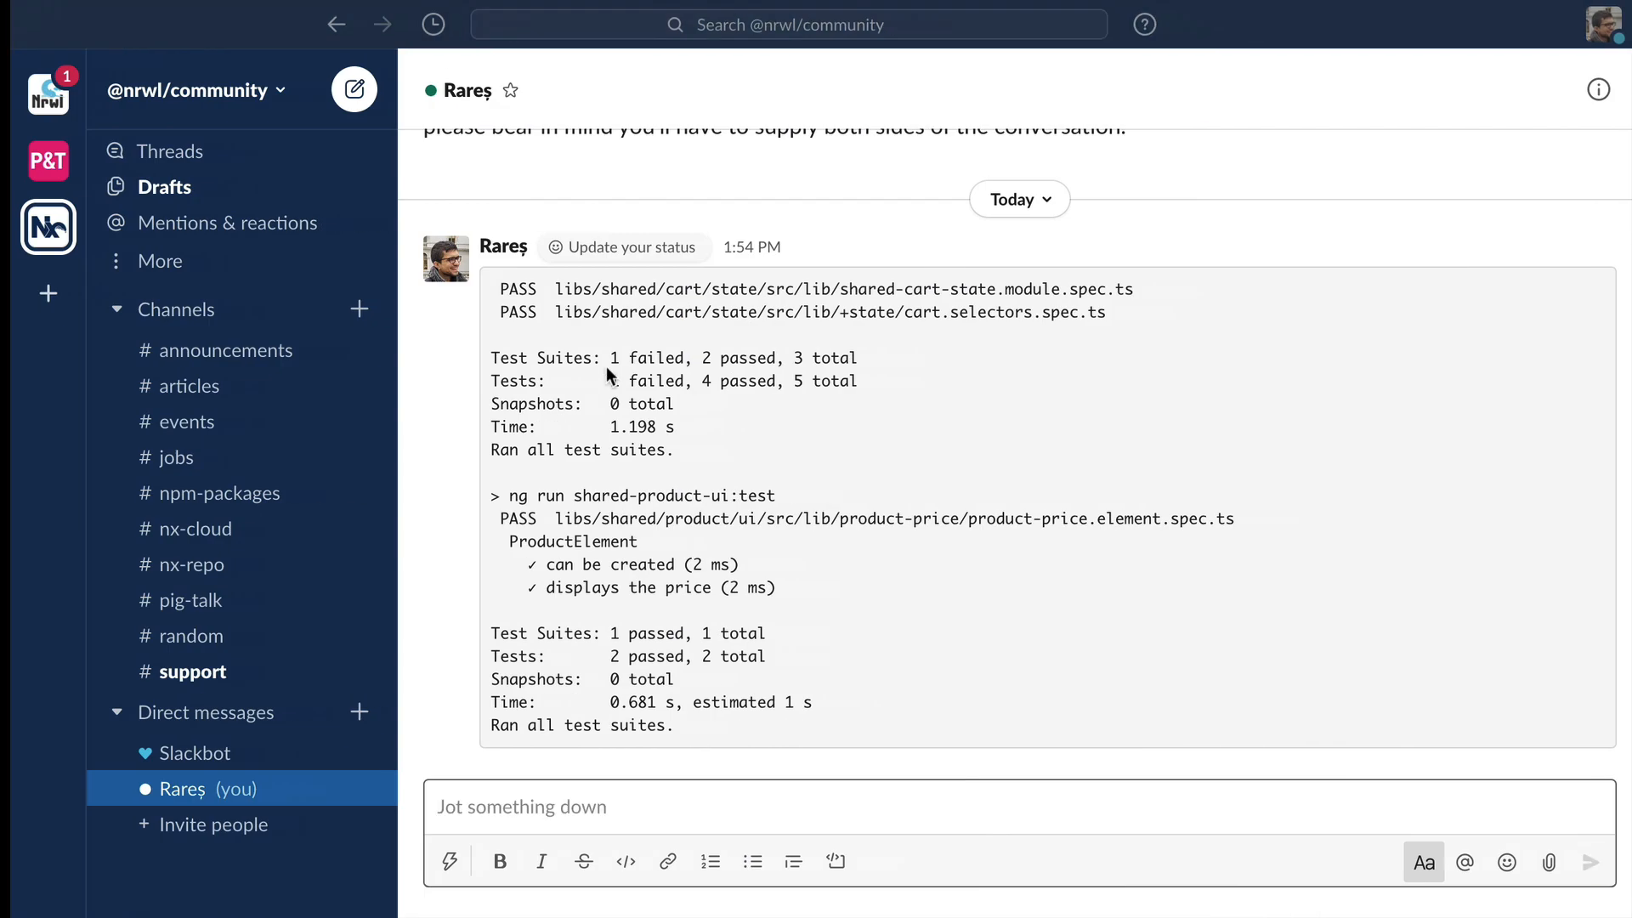
# Step: Send the Slack message 'Heeey - I need some help 🙏'
pyautogui.write('Heeey - I need some help 🙏')
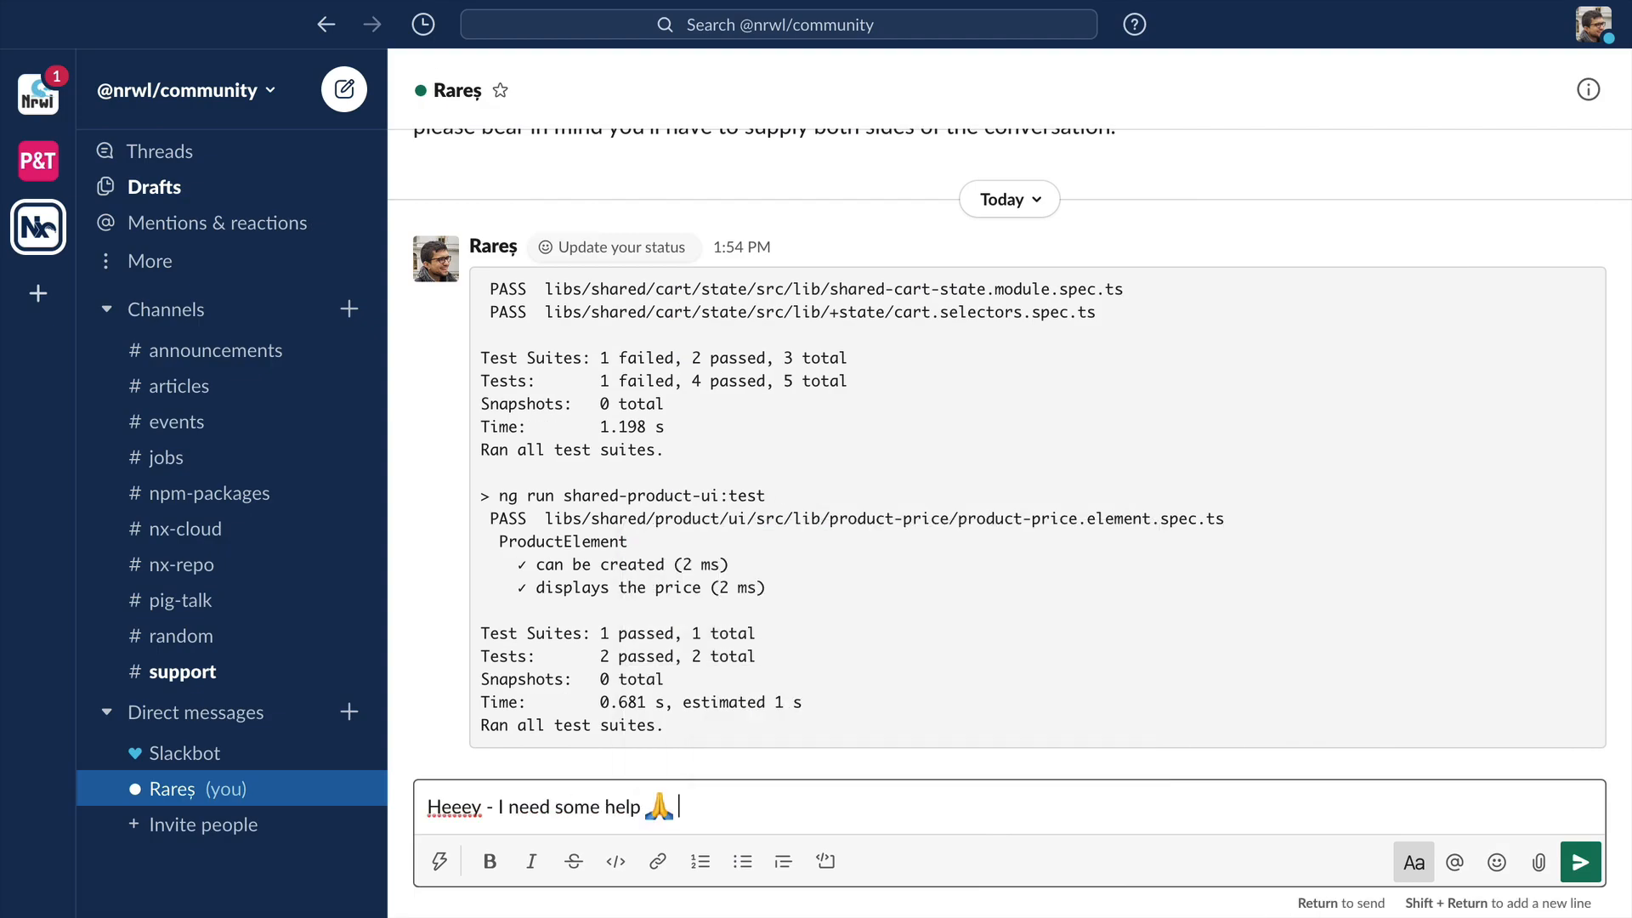
pyautogui.press('Return')
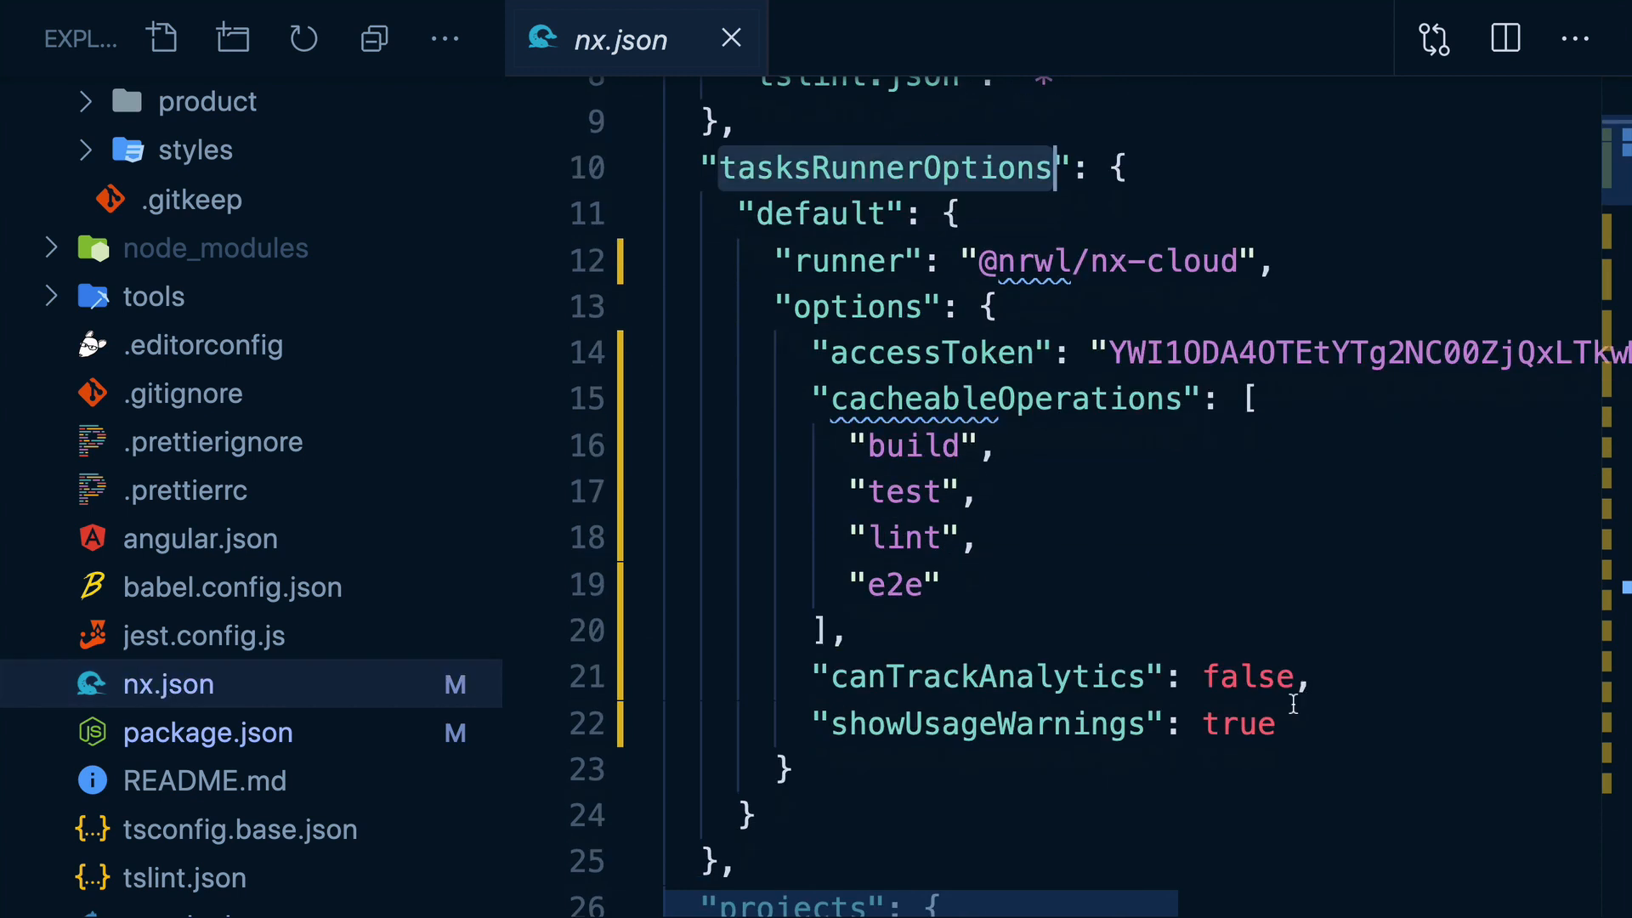
# Step: Type "scan" while reviewing nx.json's nx-cloud runner and access token
pyautogui.write('"scan"')
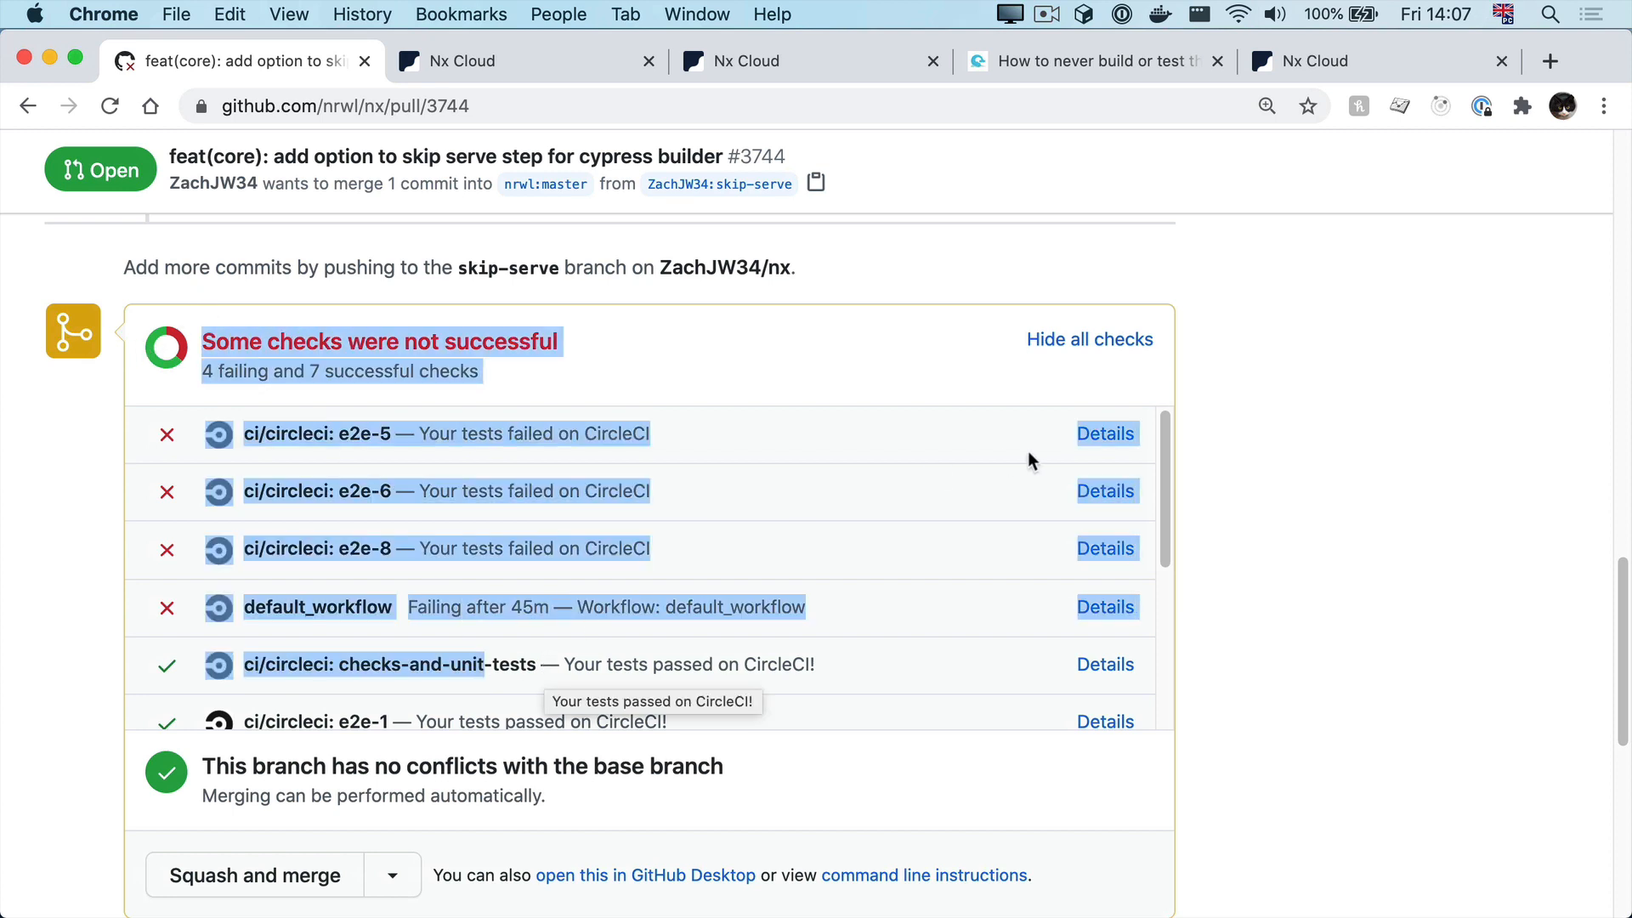
pyautogui.moveTo(1397, 610)
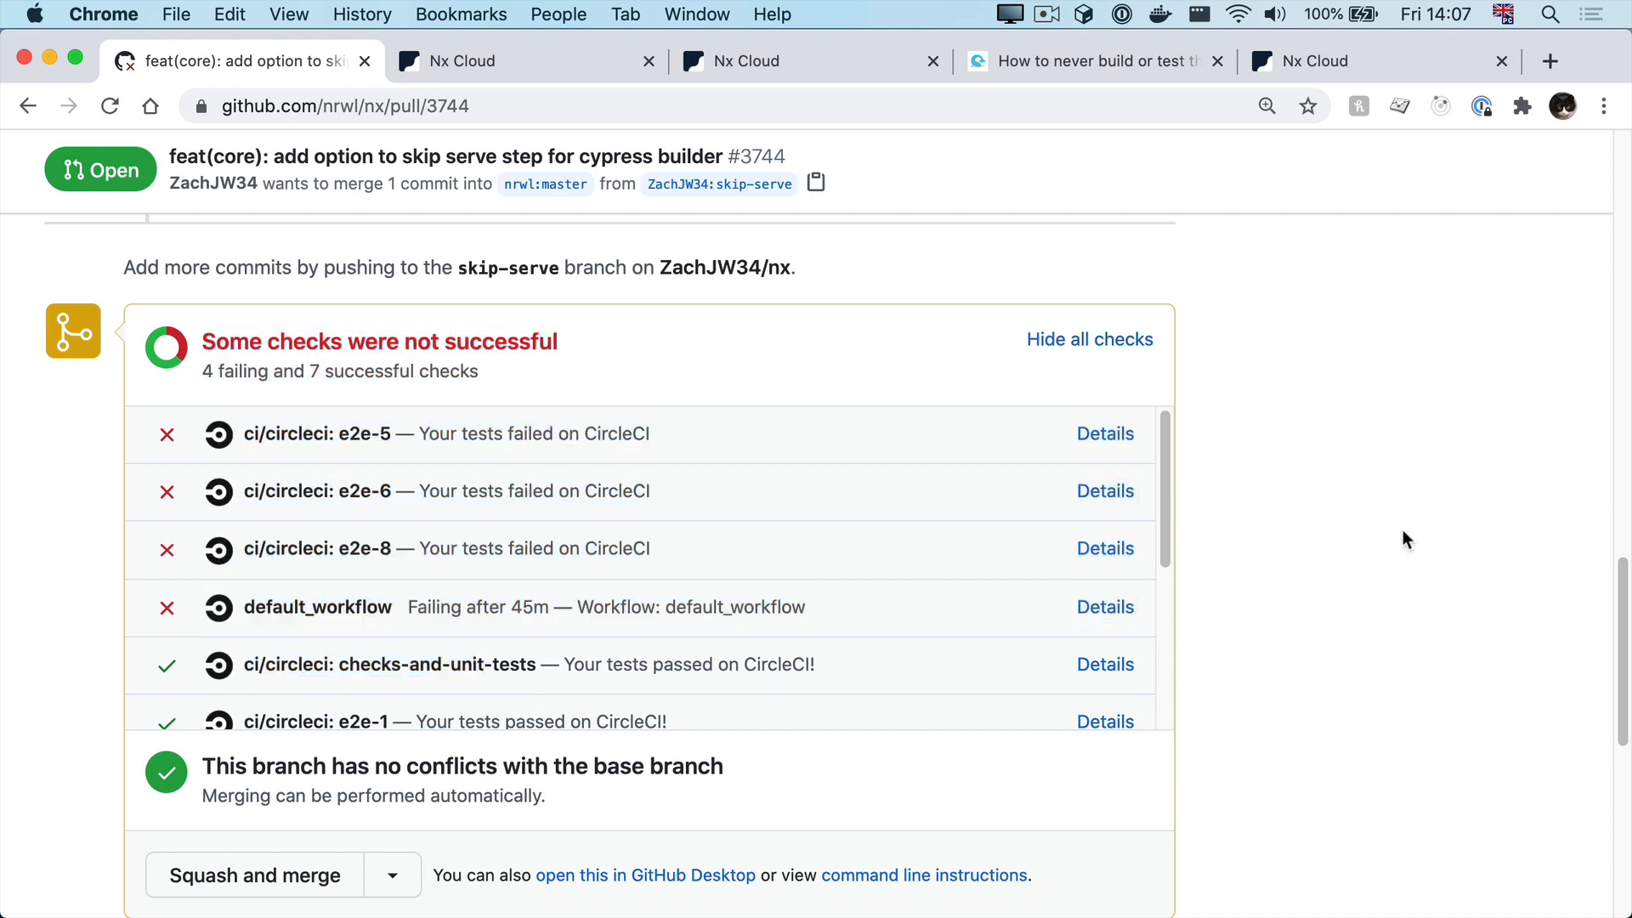
pyautogui.moveTo(1369, 545)
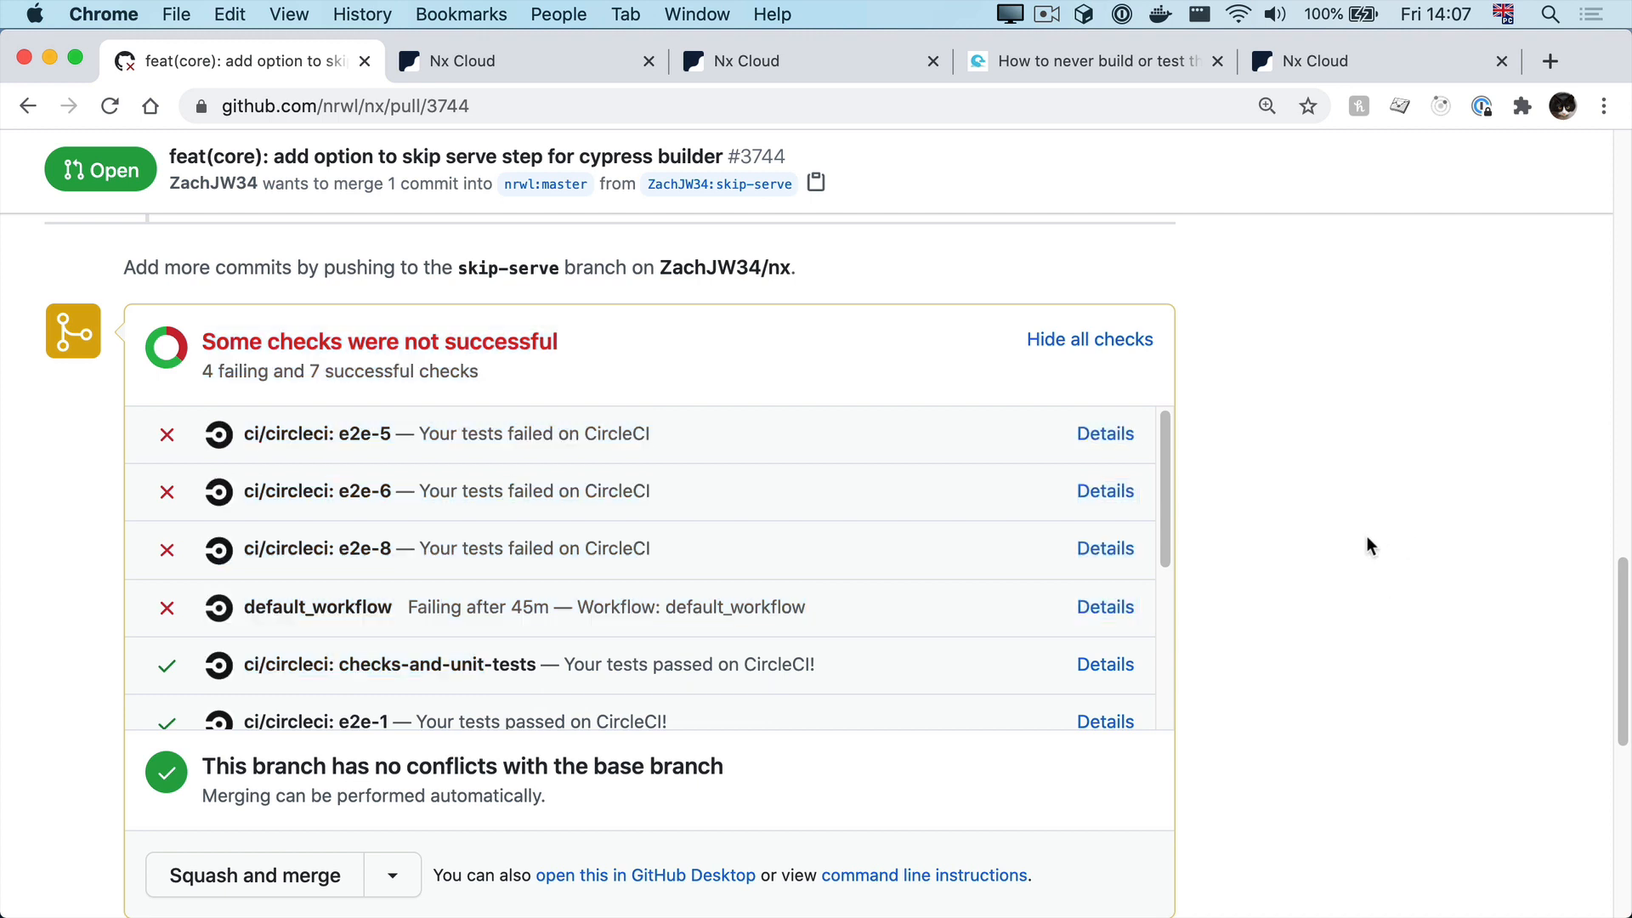
# Step: Scroll down the pull request to the nx-cloud bot's report table
pyautogui.scroll(-3)
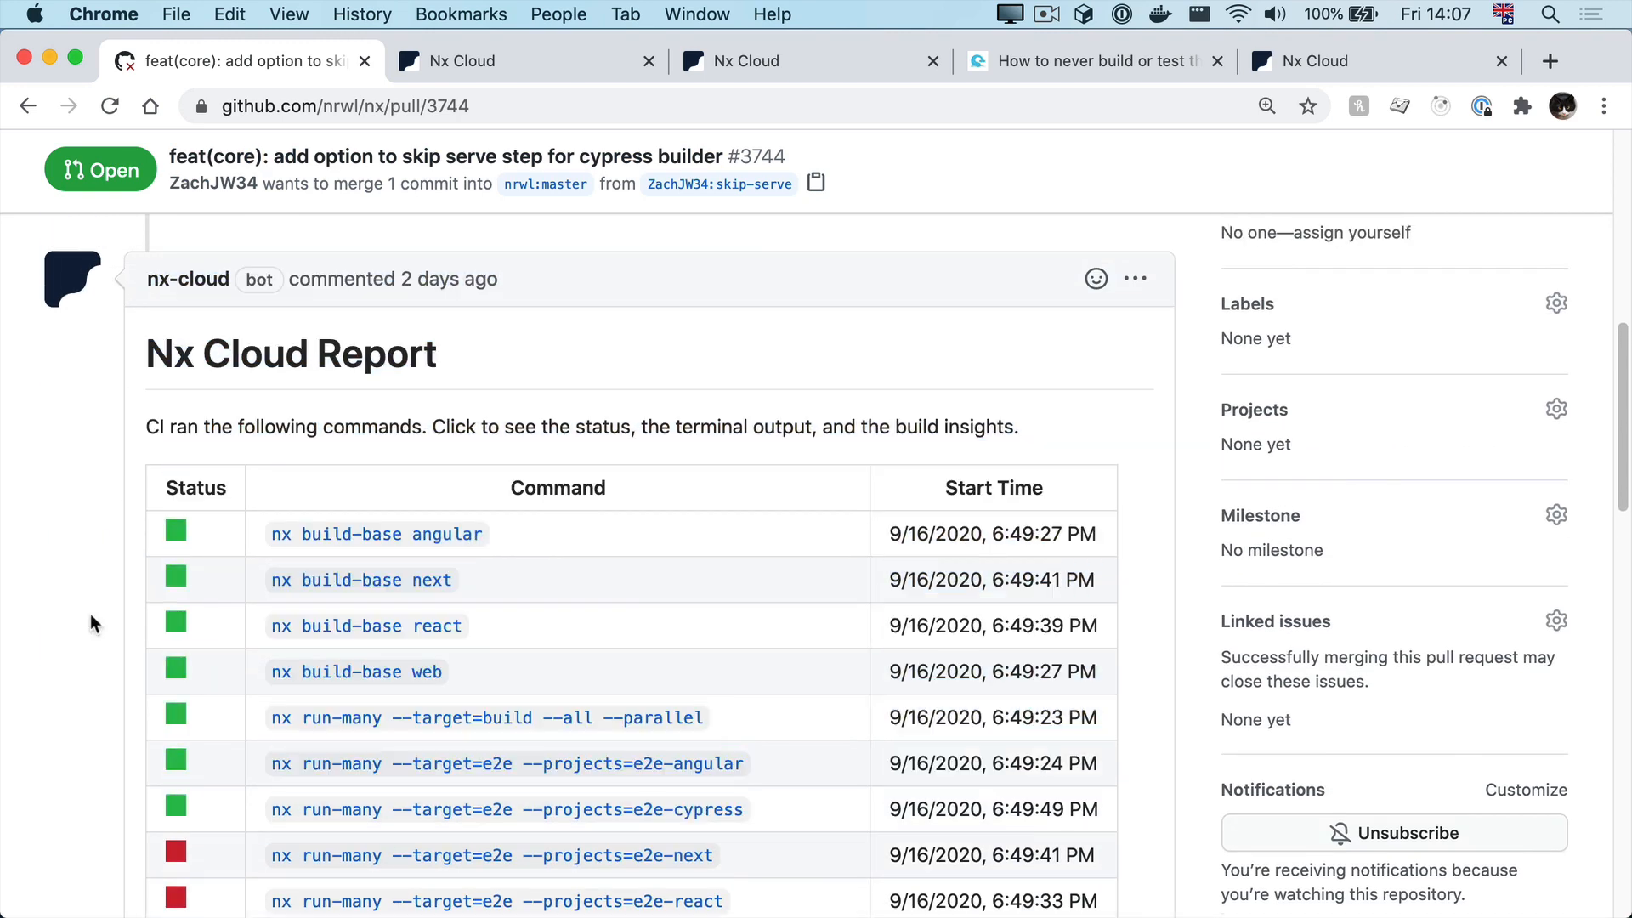
pyautogui.scroll(-3)
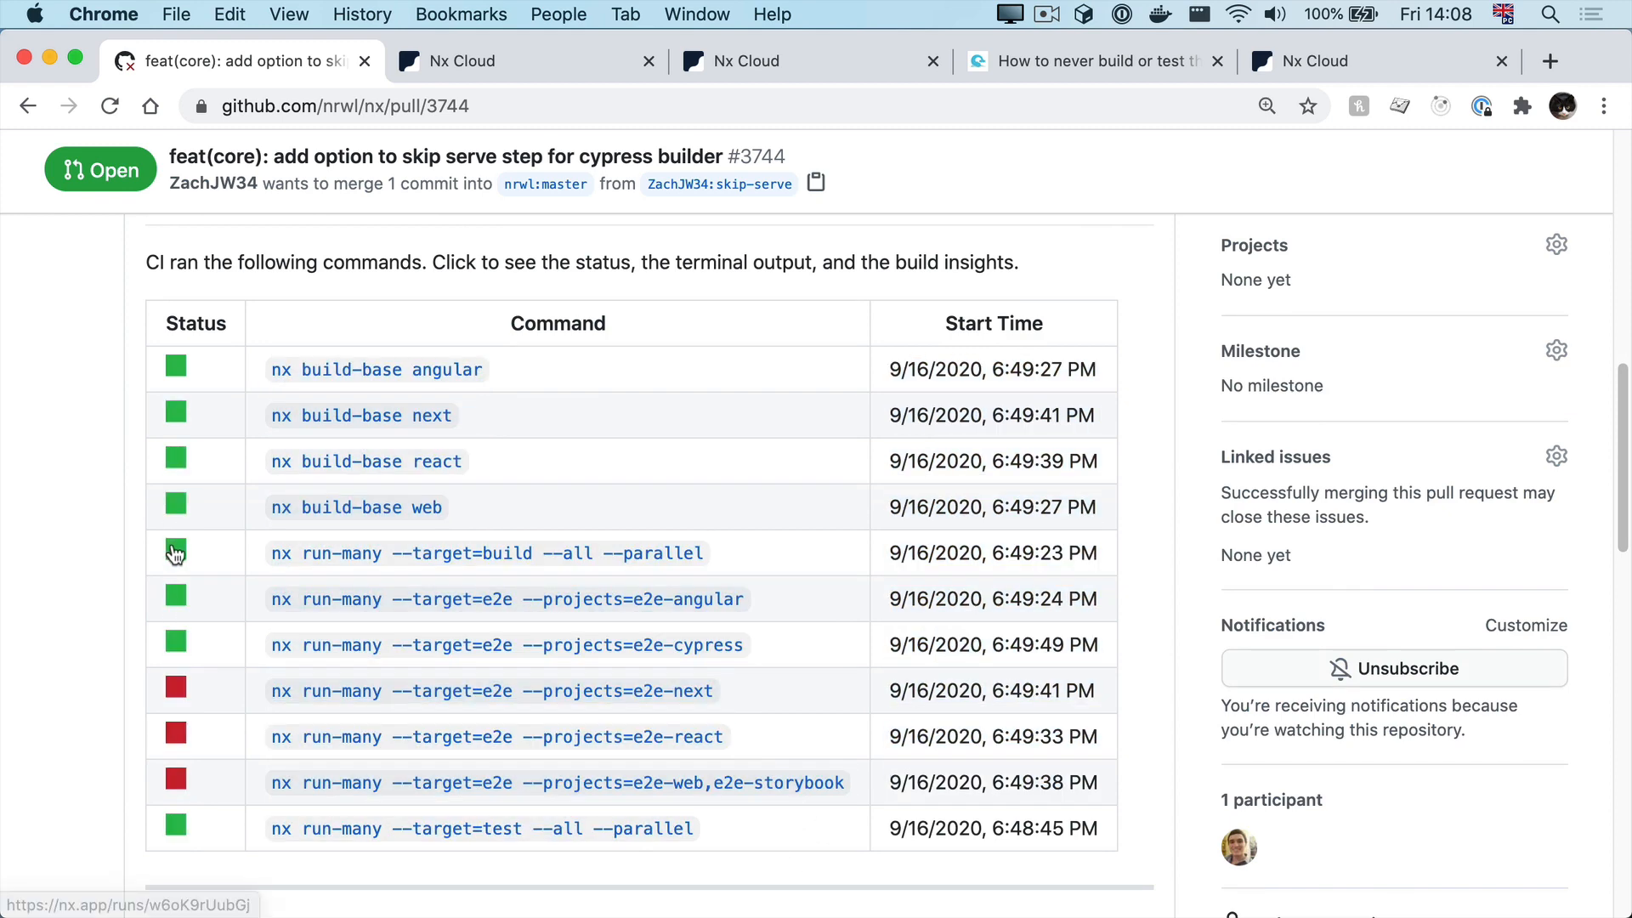
pyautogui.moveTo(363, 700)
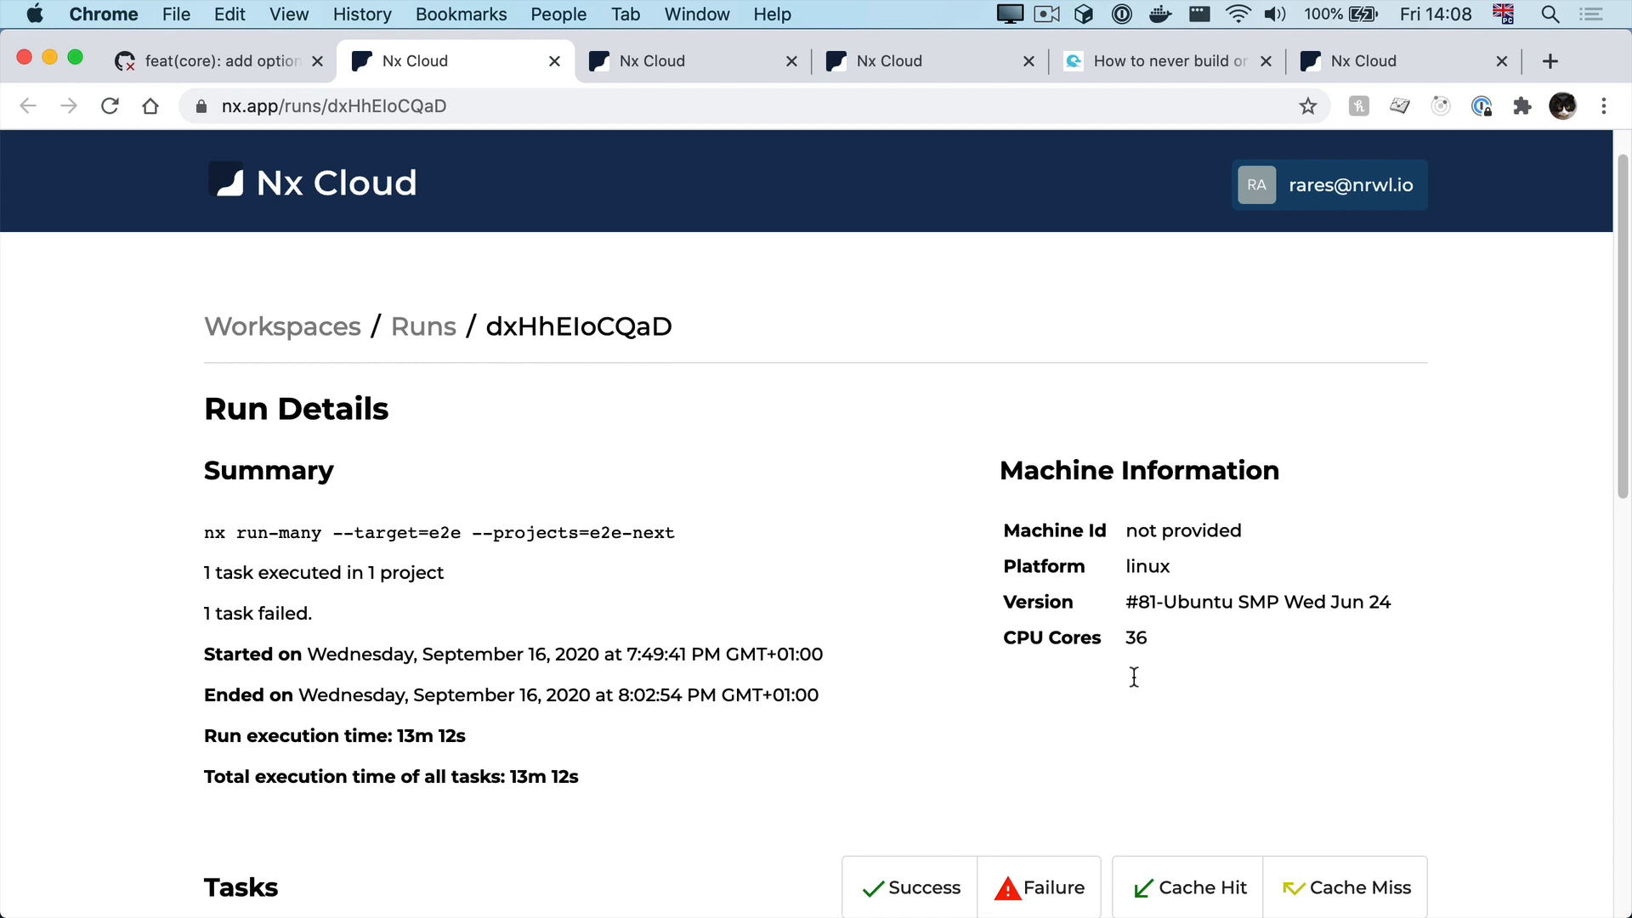
# Step: Scroll through the failed e2e-next run's details on nx.app
pyautogui.scroll(-3)
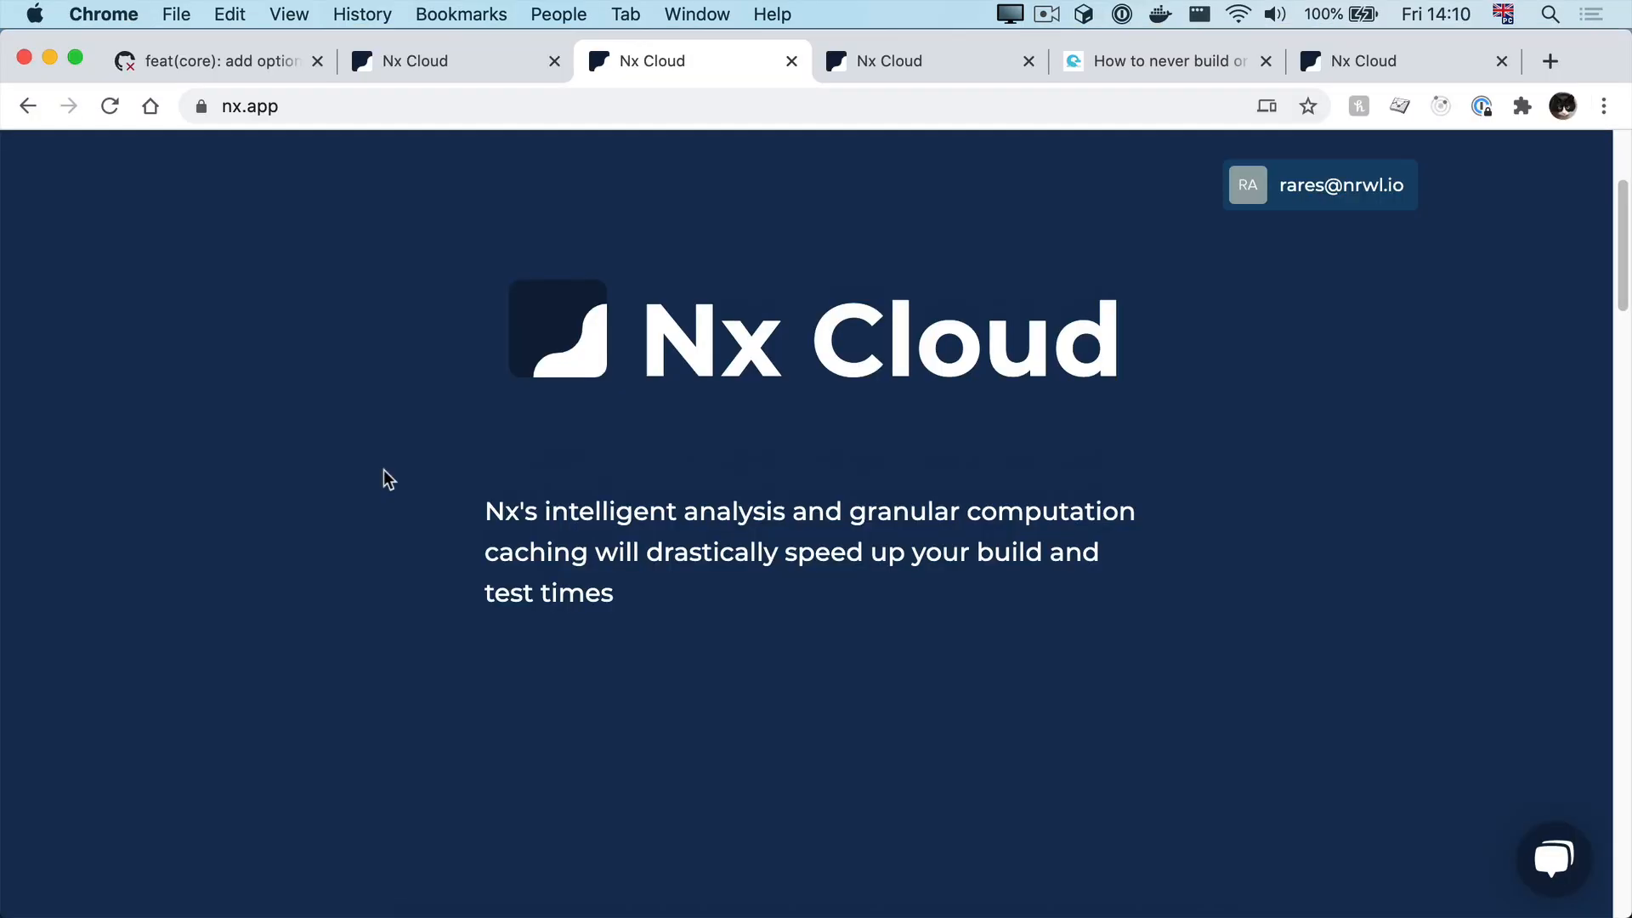
# Step: Scroll down the nx.app landing page to the public beta intro video
pyautogui.scroll(-3)
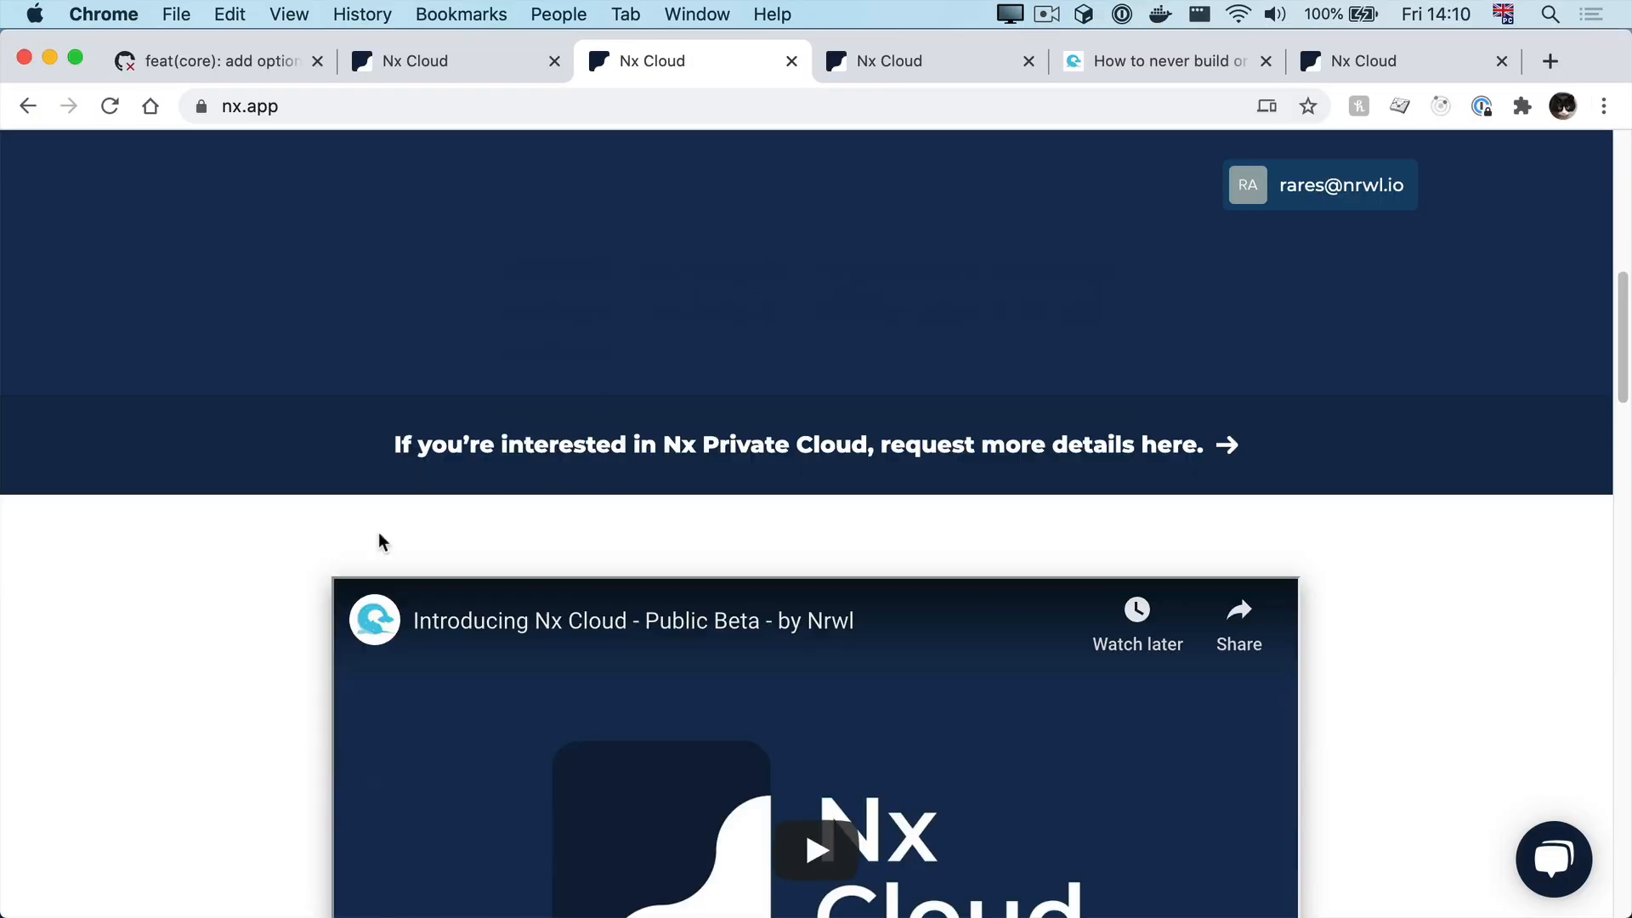
pyautogui.scroll(-3)
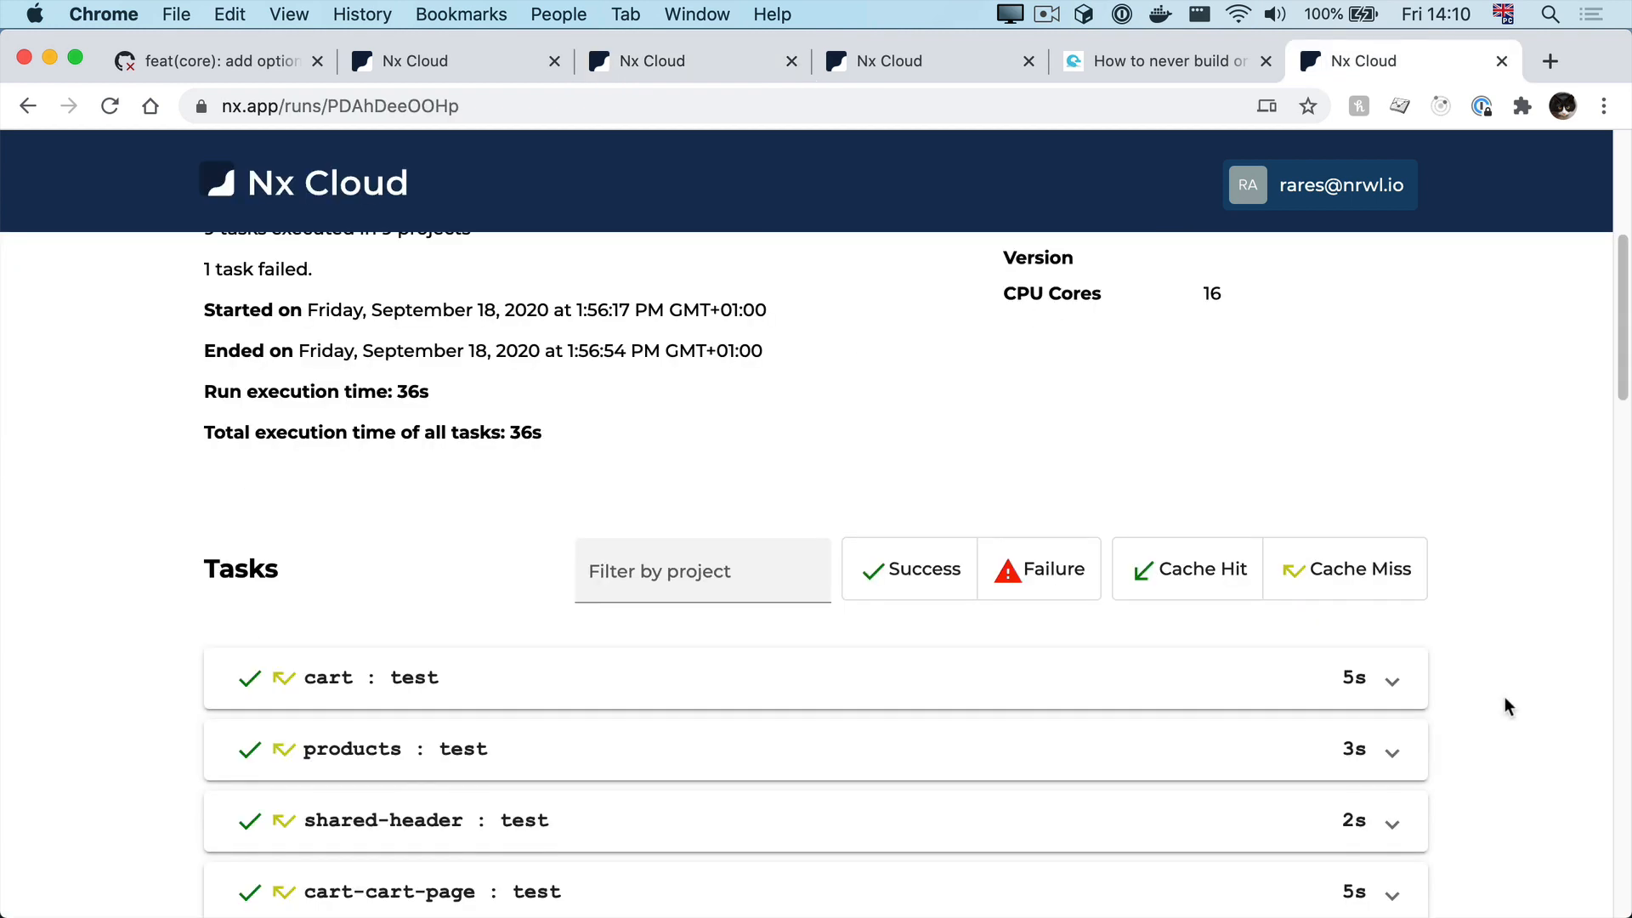
pyautogui.moveTo(1525, 671)
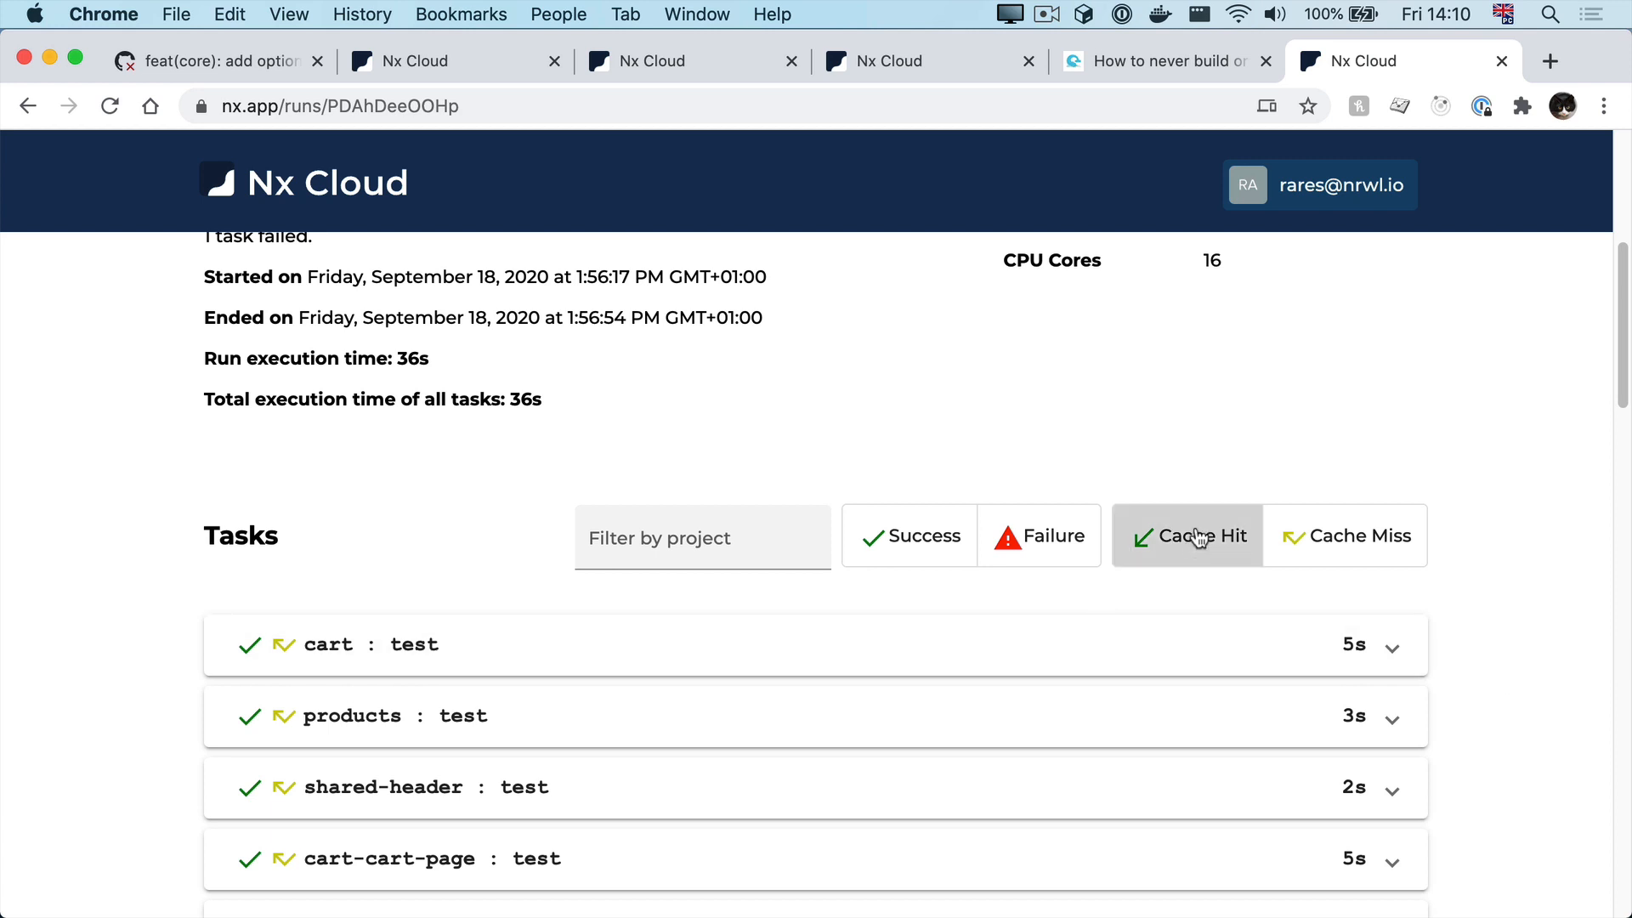
# Step: Filter the scan run's task list by cache status to inspect cart's remote cache miss
pyautogui.click(1188, 535)
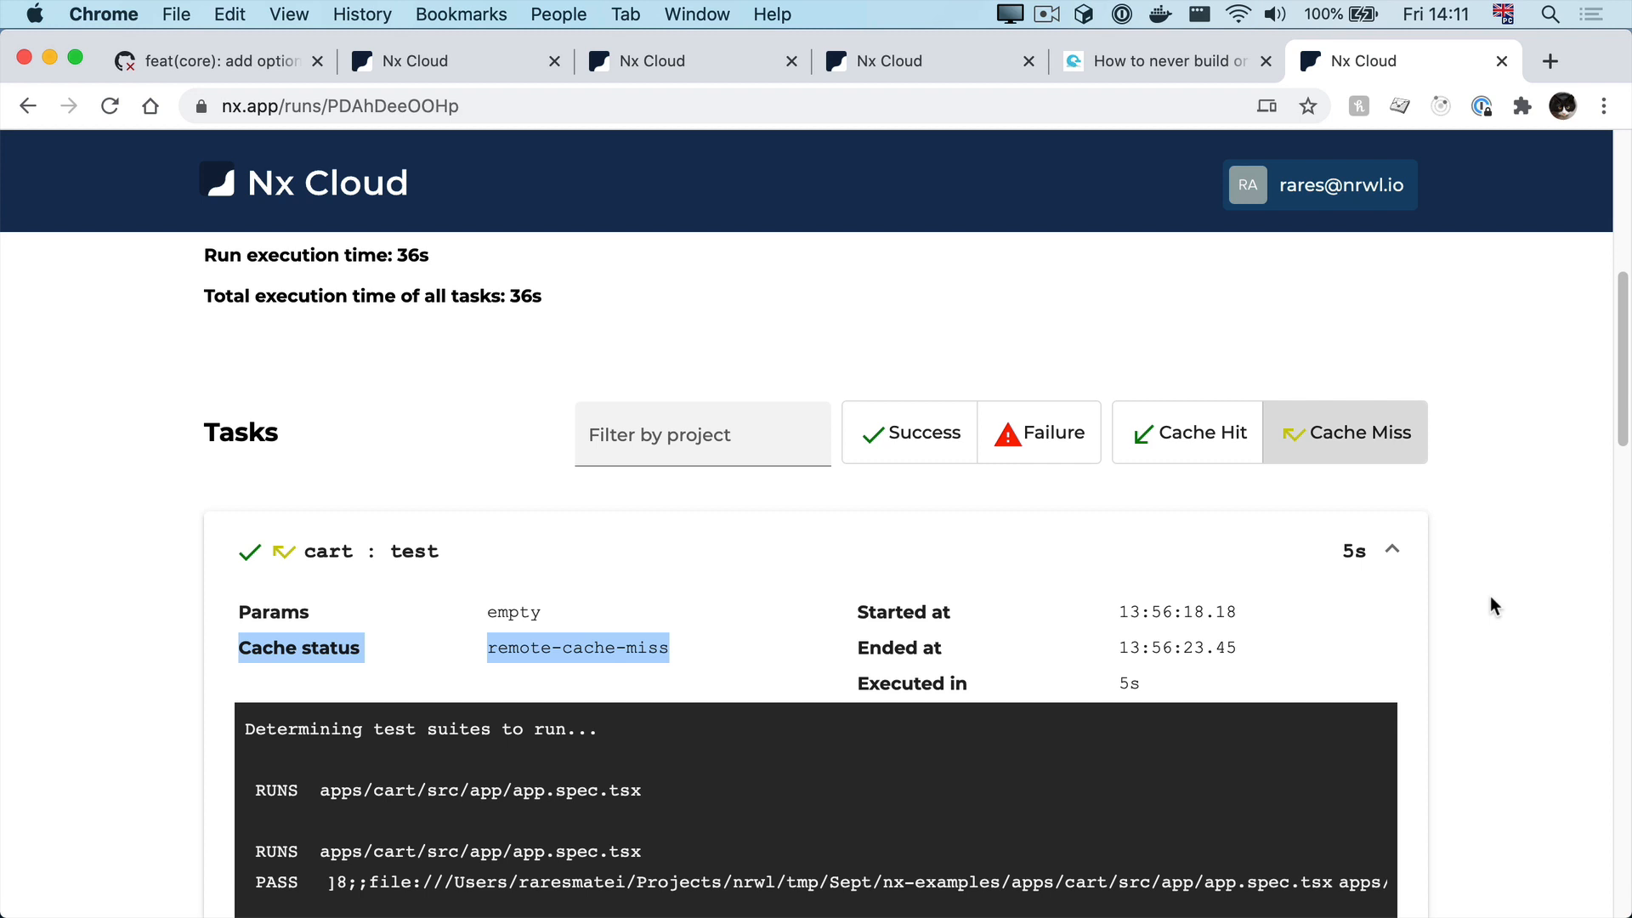
pyautogui.moveTo(1475, 546)
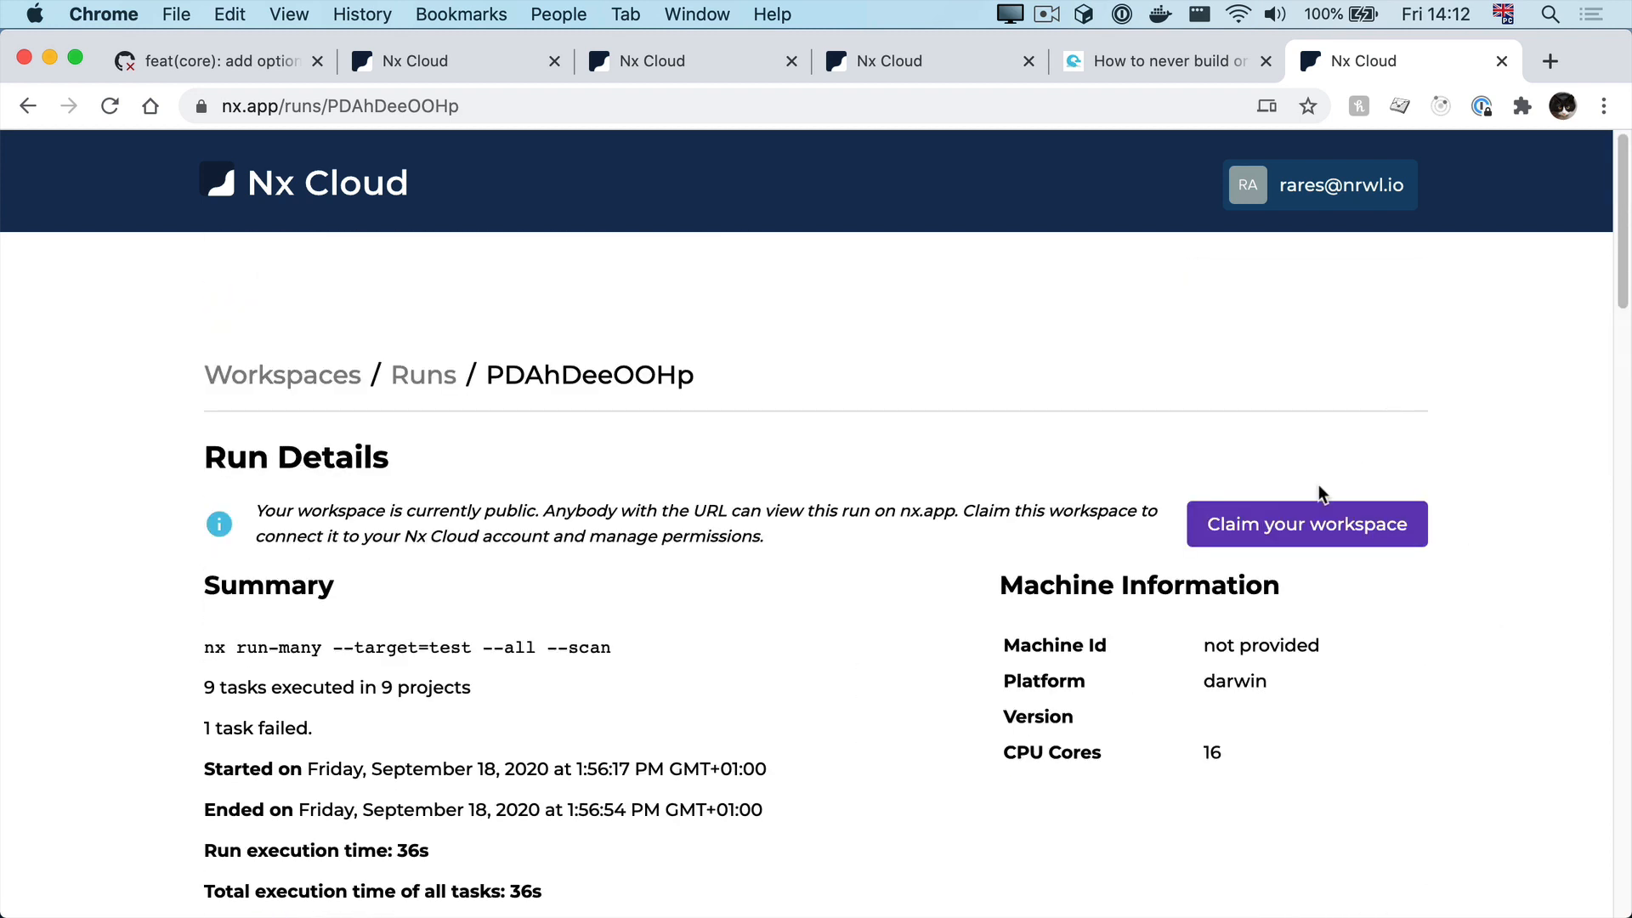
# Step: Claim the public nx-example workspace by submitting the access token from nx.json
pyautogui.click(1306, 524)
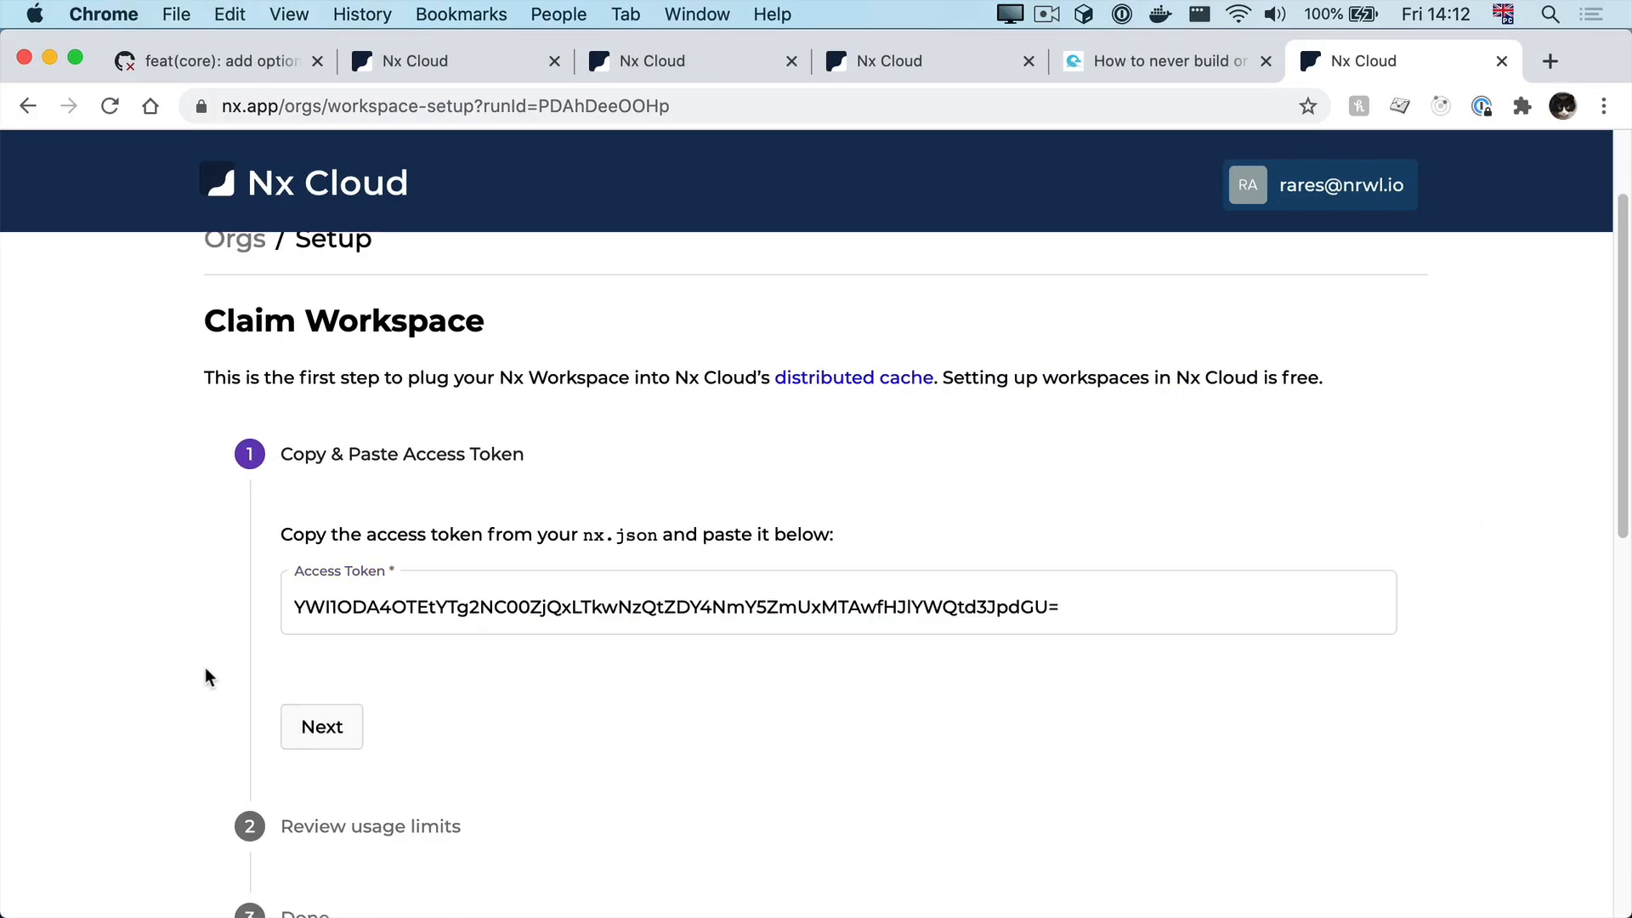
pyautogui.click(320, 727)
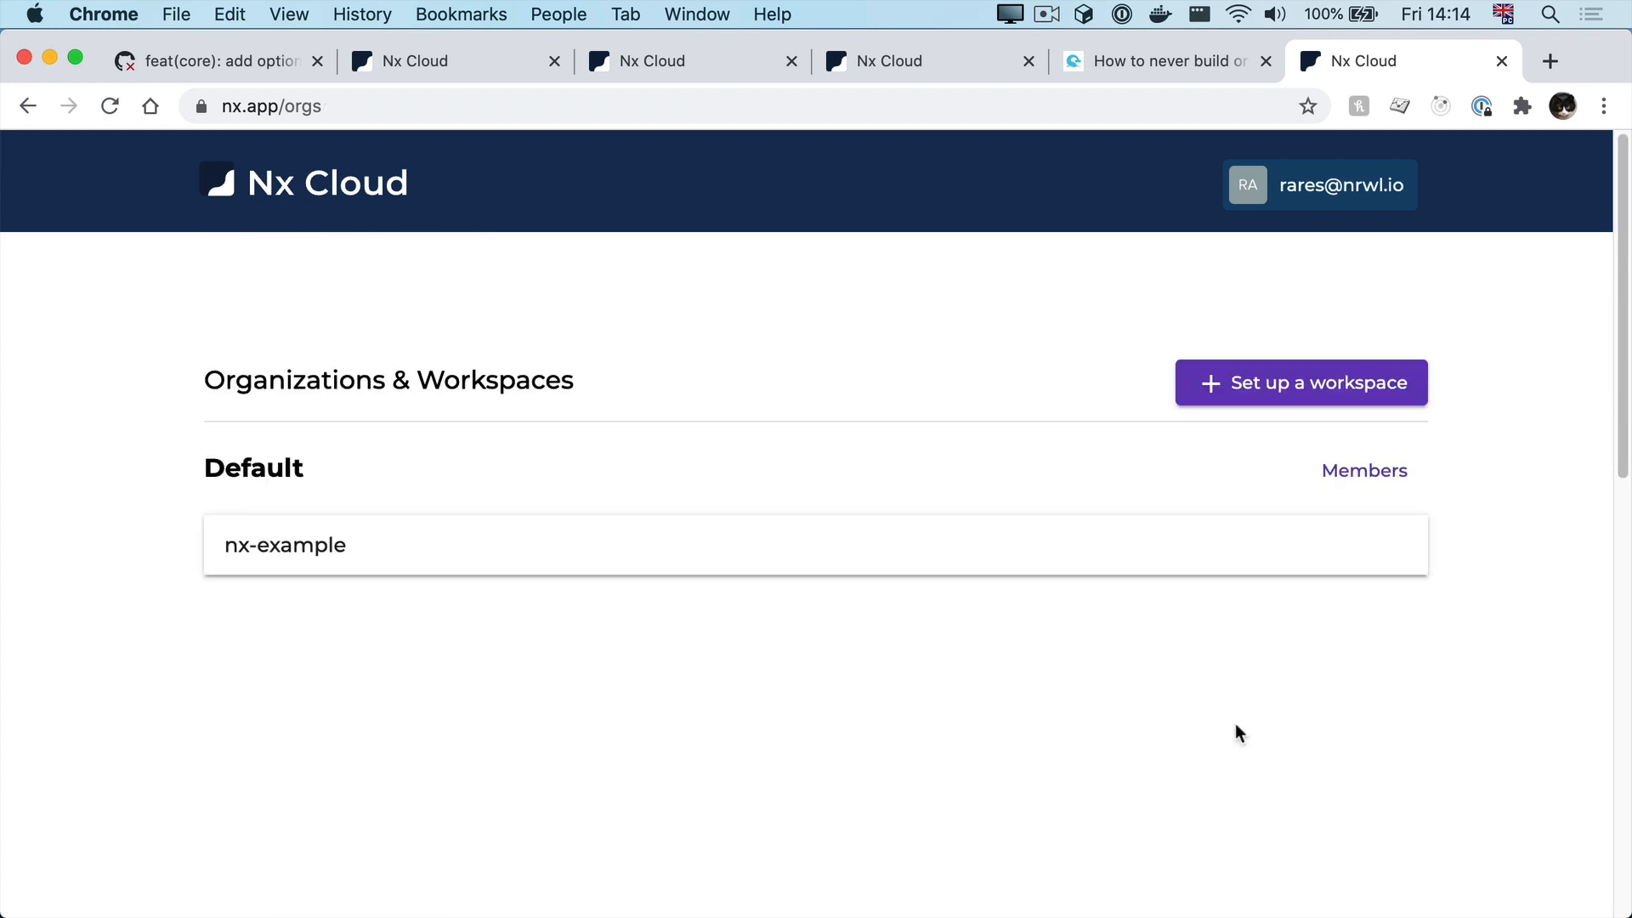
# Step: Review nx-example's 21-minute time-saved report and trend chart, then view the never-rebuild blog article
pyautogui.click(1364, 470)
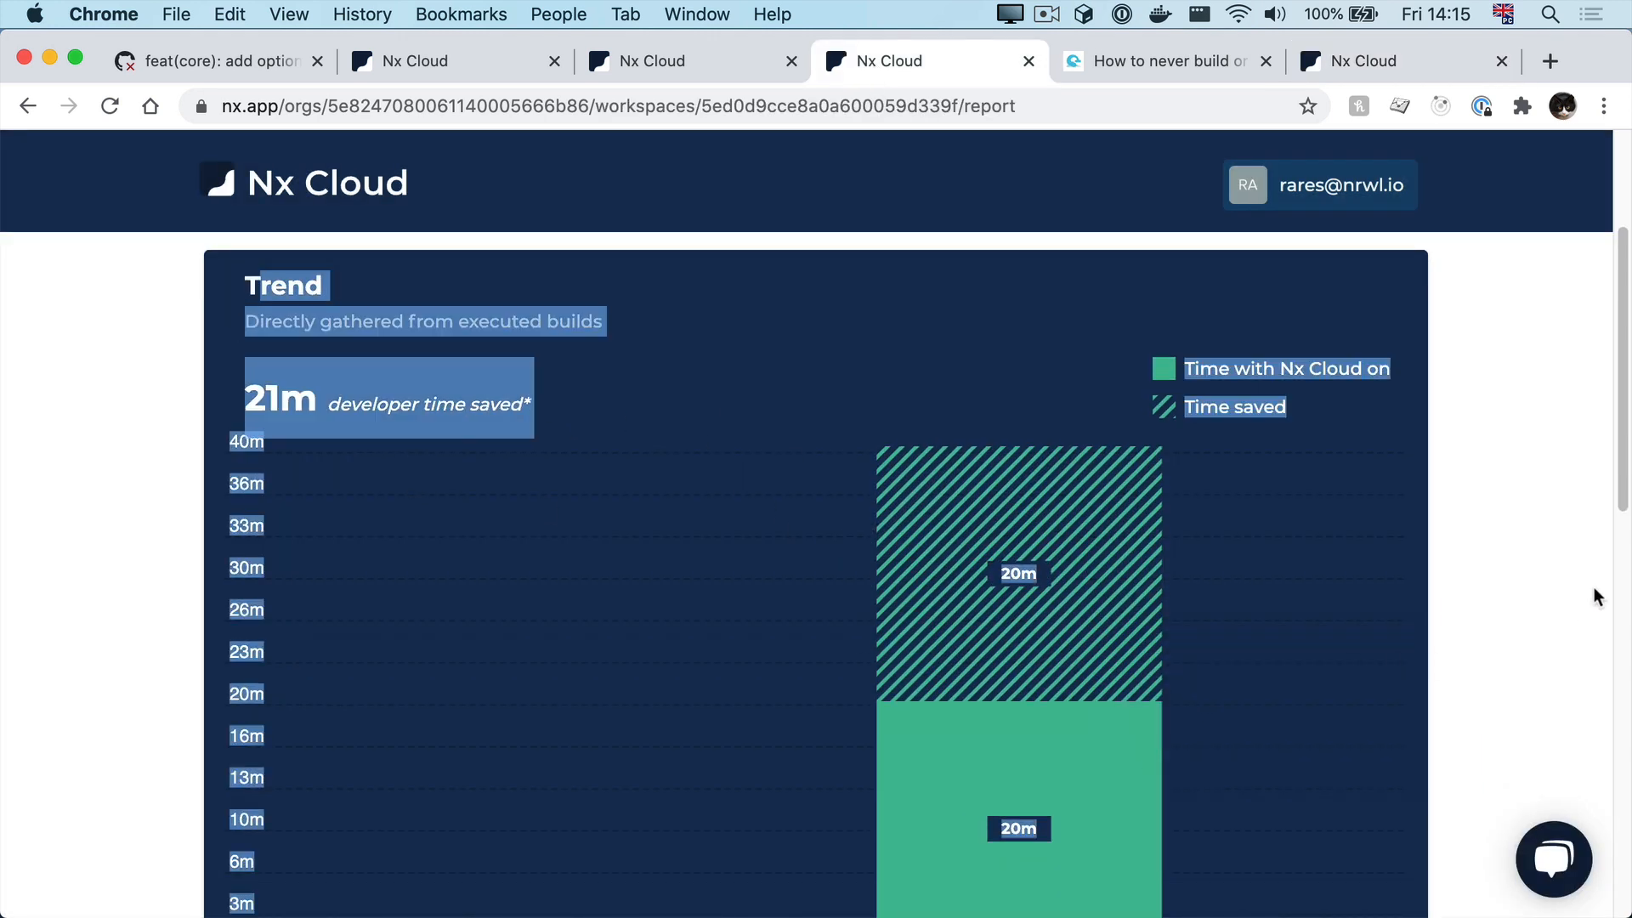
pyautogui.scroll(-3)
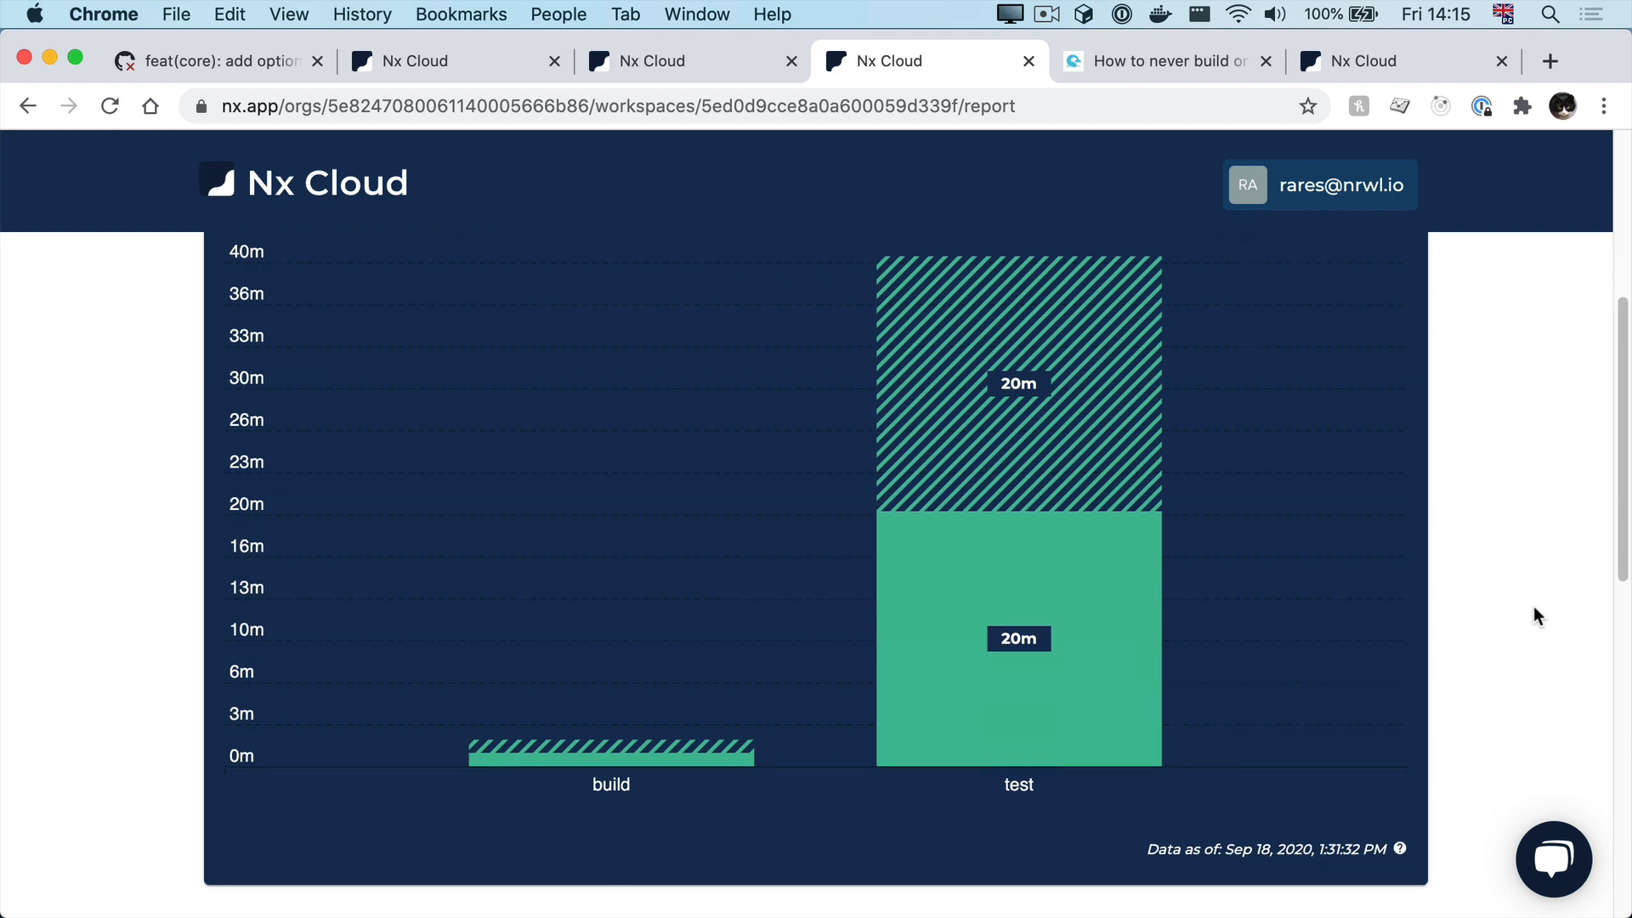
pyautogui.scroll(-3)
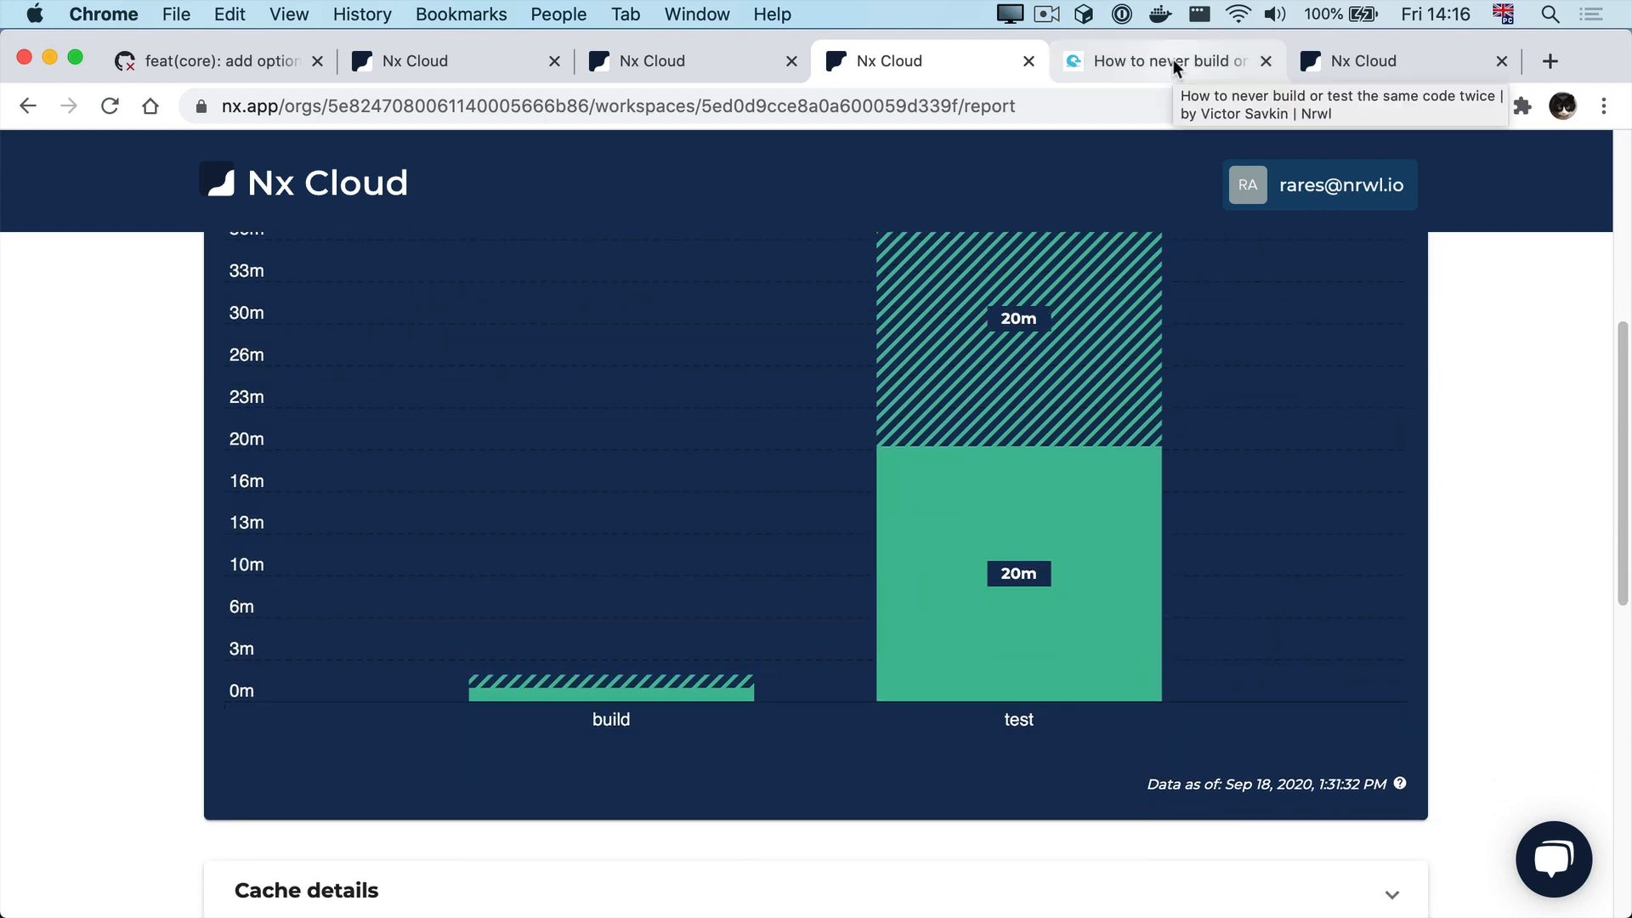
pyautogui.click(1155, 61)
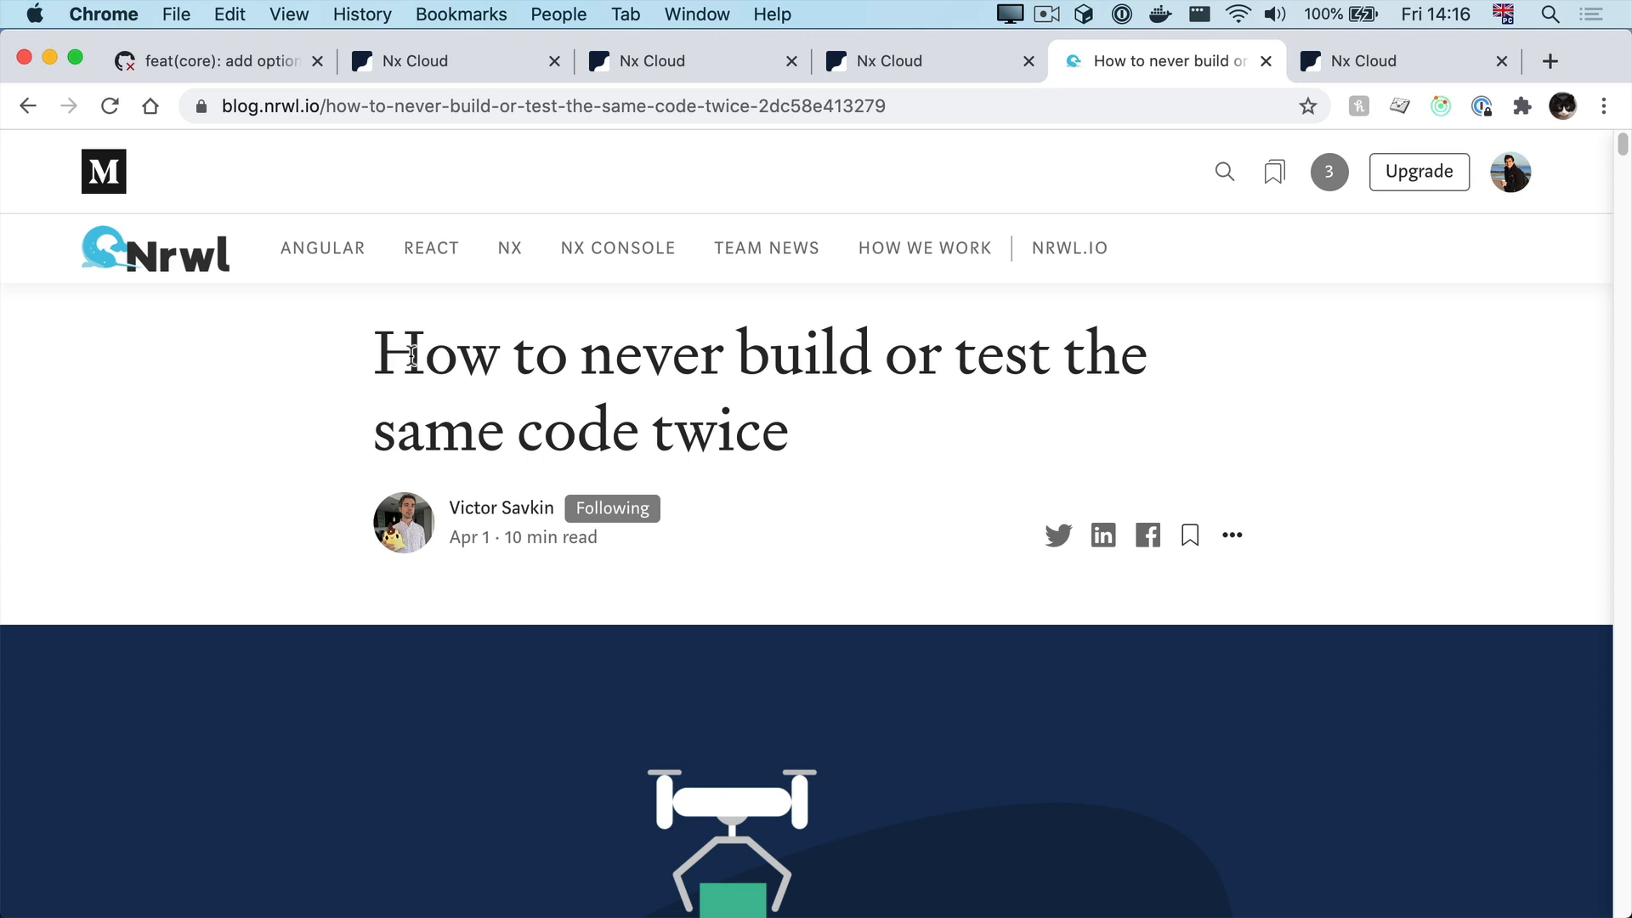
pyautogui.moveTo(908, 436)
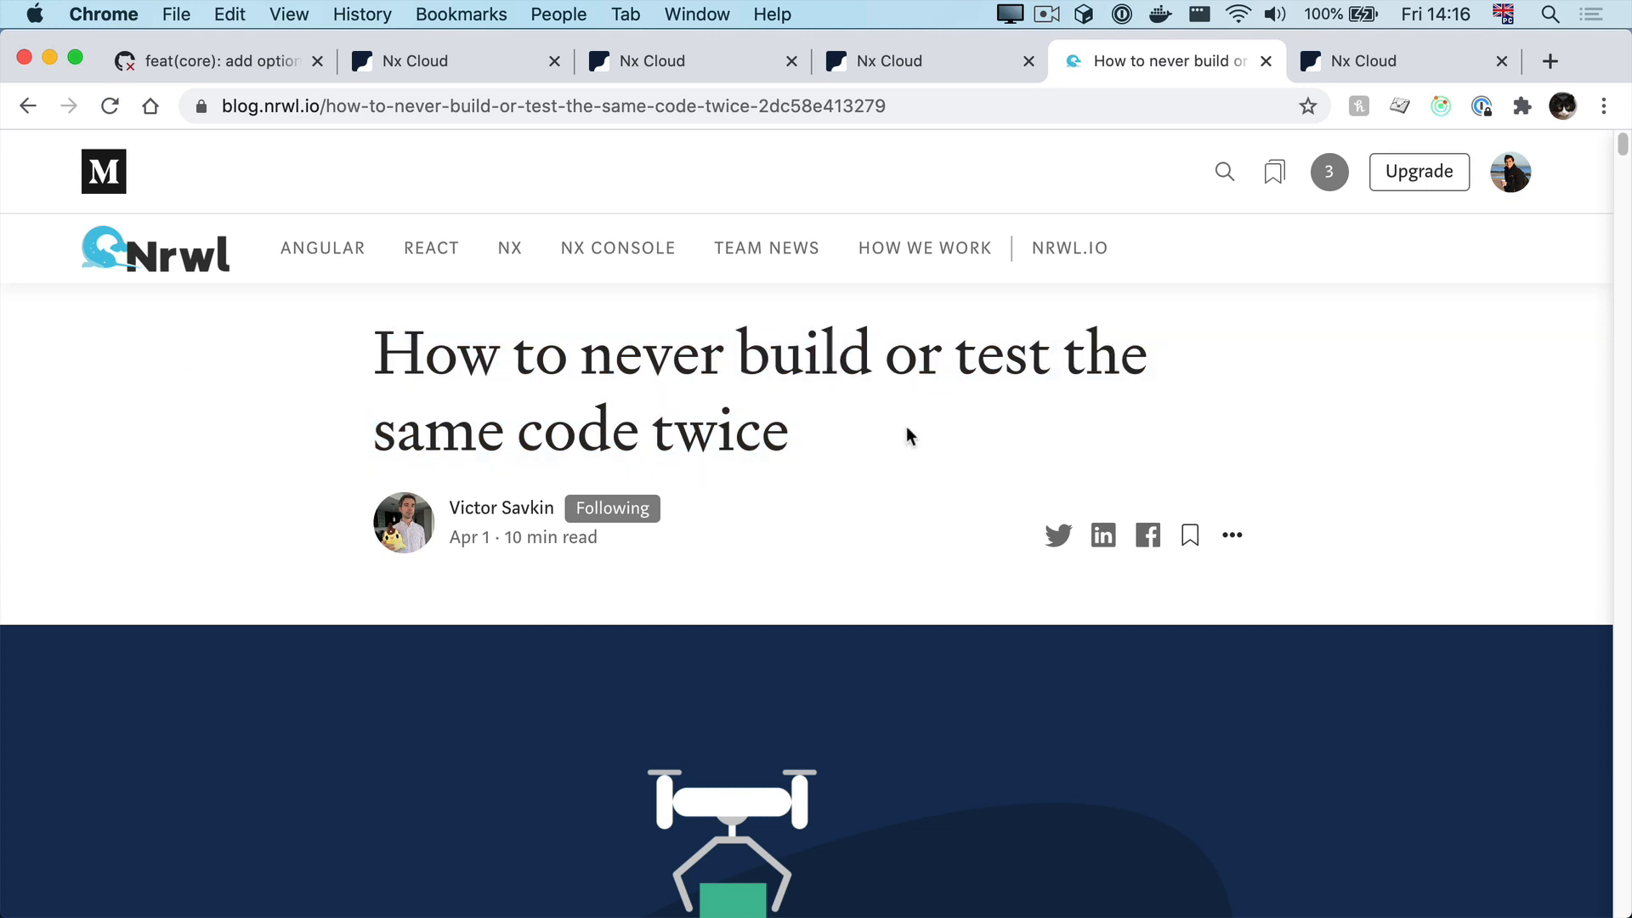